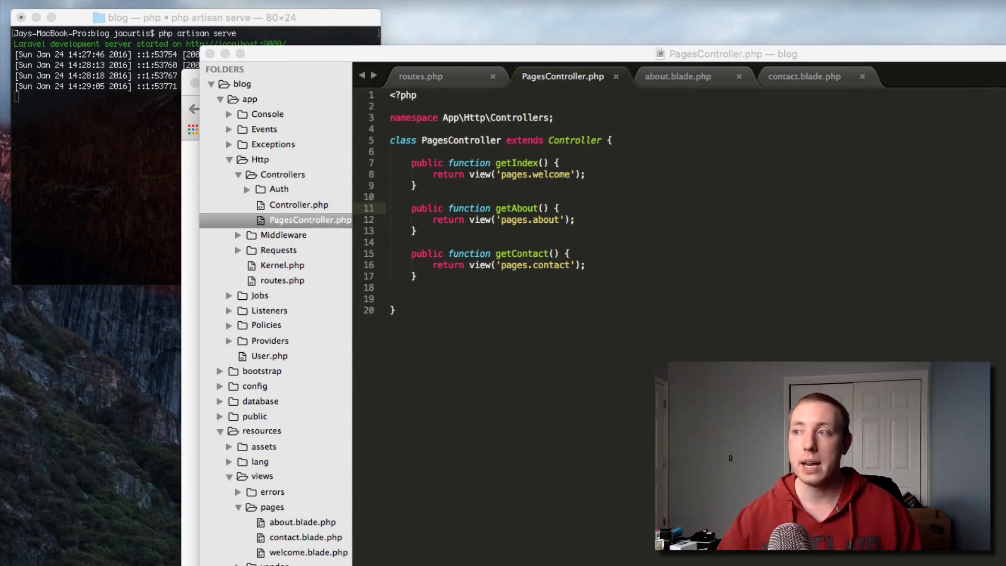
Step: Place the caret before the return statement in getAbout to open up blank lines
left_click(502, 276)
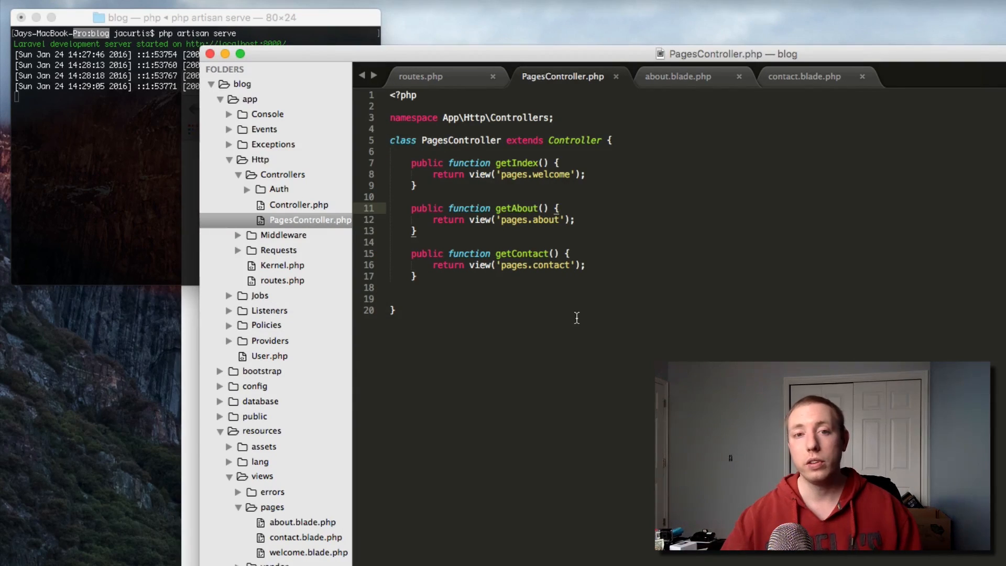
mouse_move(474, 178)
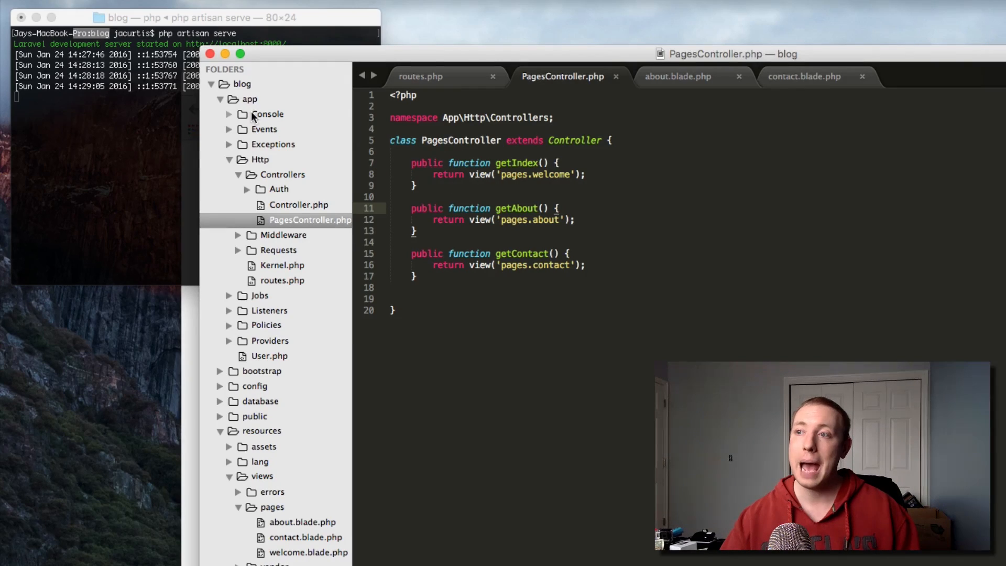
mouse_move(293, 252)
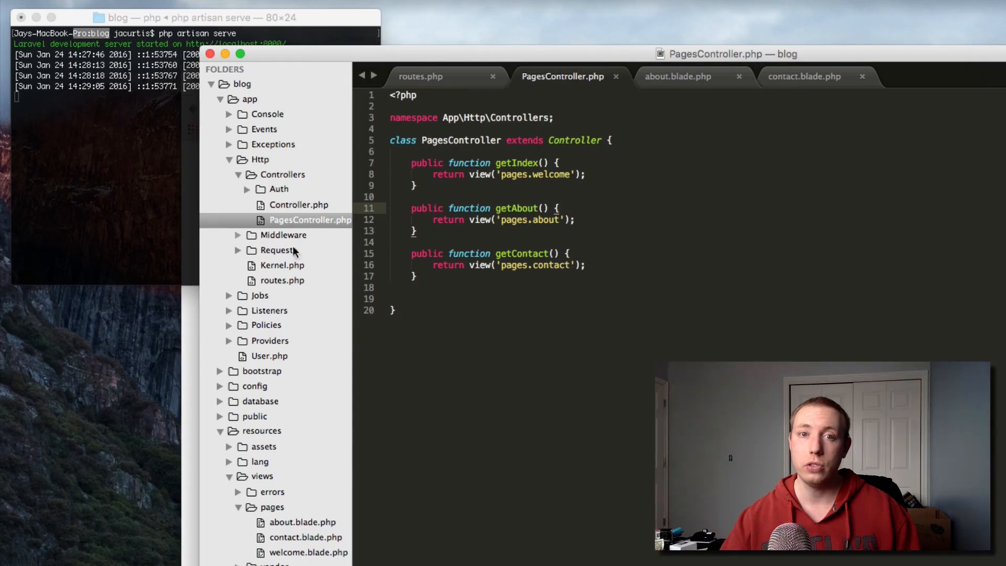
mouse_move(275, 208)
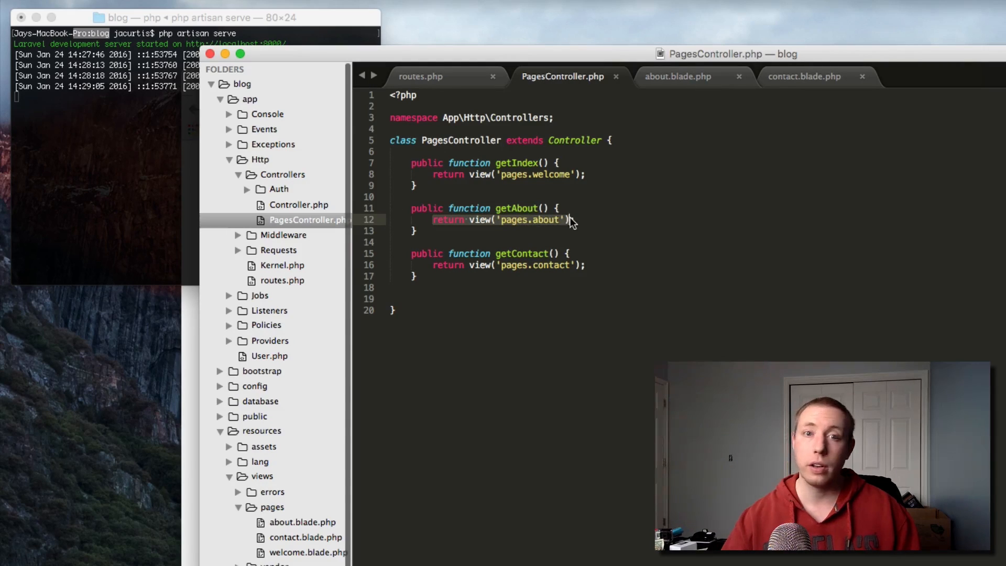
mouse_move(579, 219)
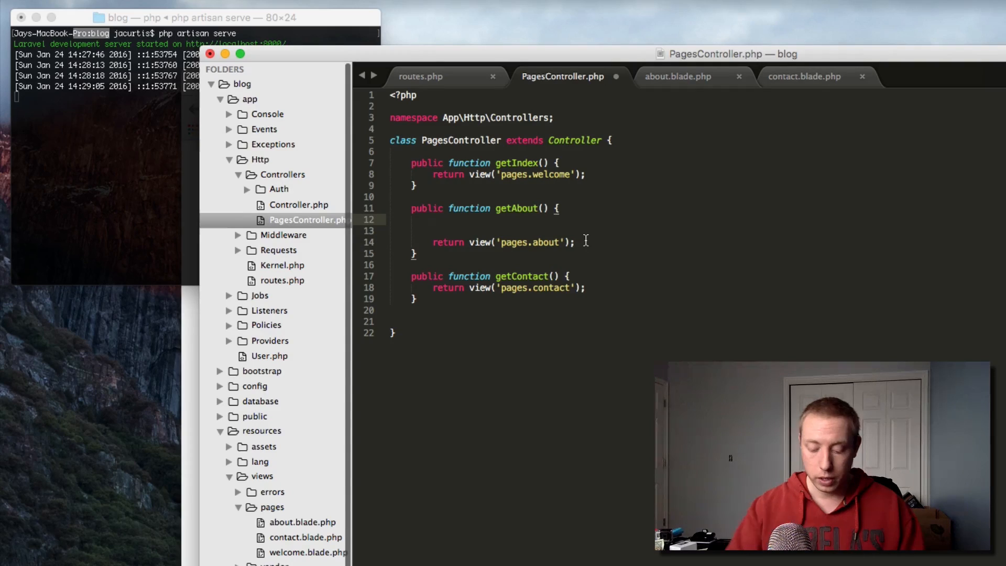
Step: Define $first = 'Alex' and $last = 'Curtis' at the start of getAbout
type("$first")
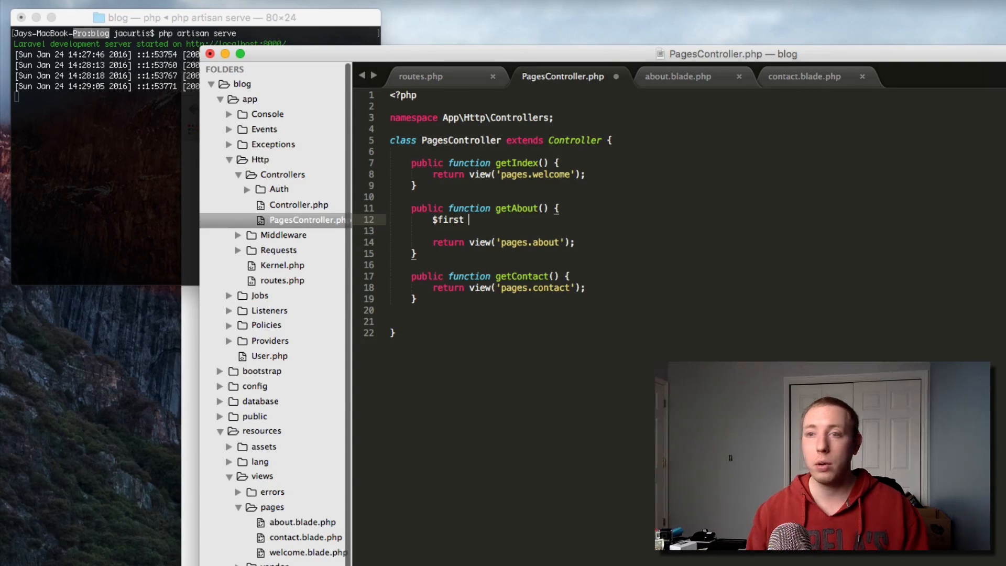
type("= '")
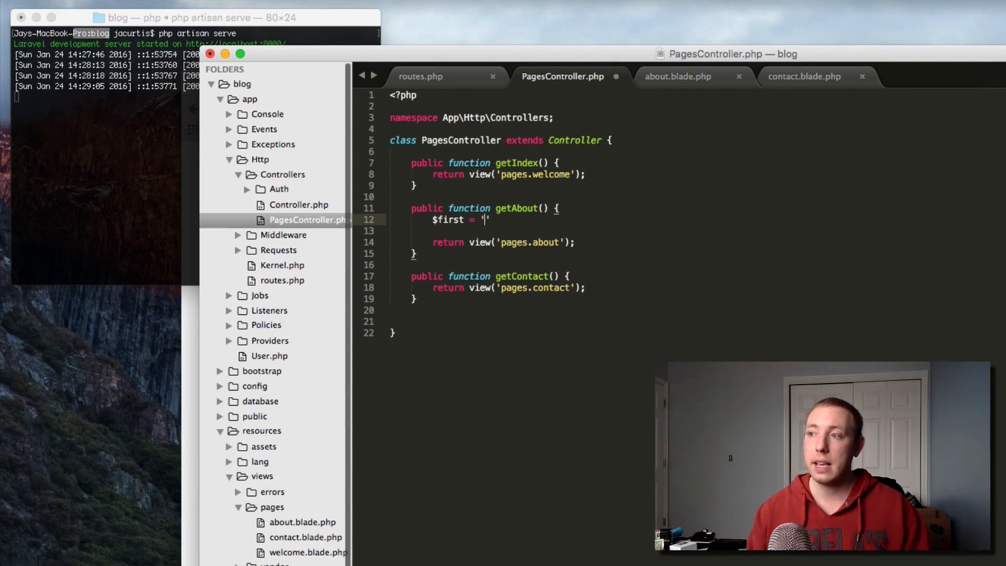
type("Alex';")
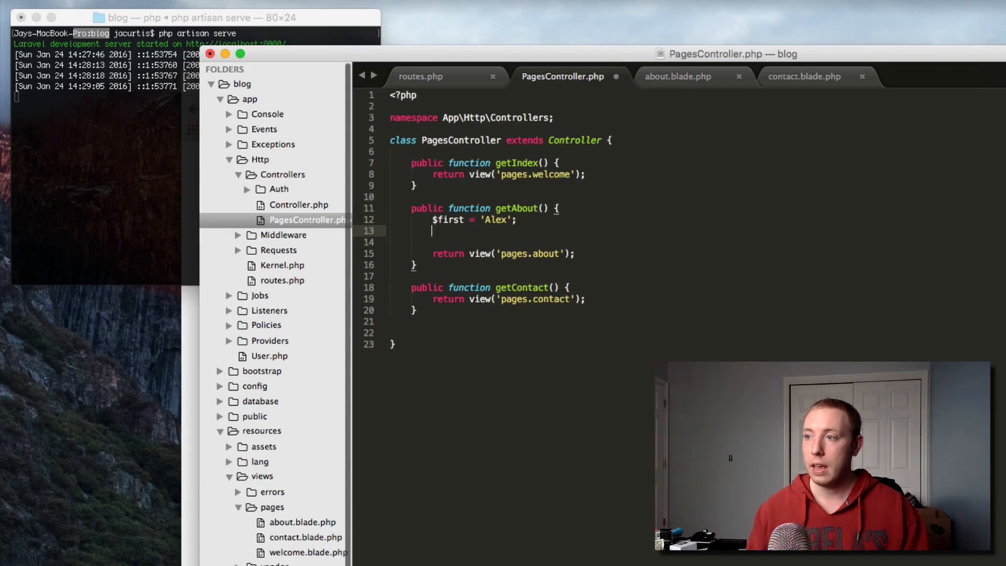
type("$last = 'Curtis';")
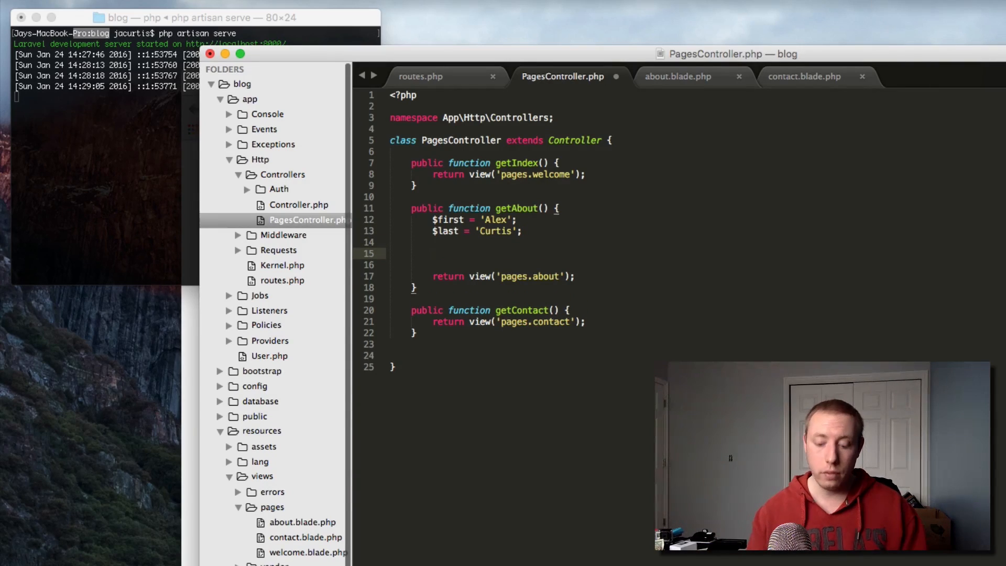
Step: Define $full as $first . " " . $last and remove the blank line before the return
type("$full")
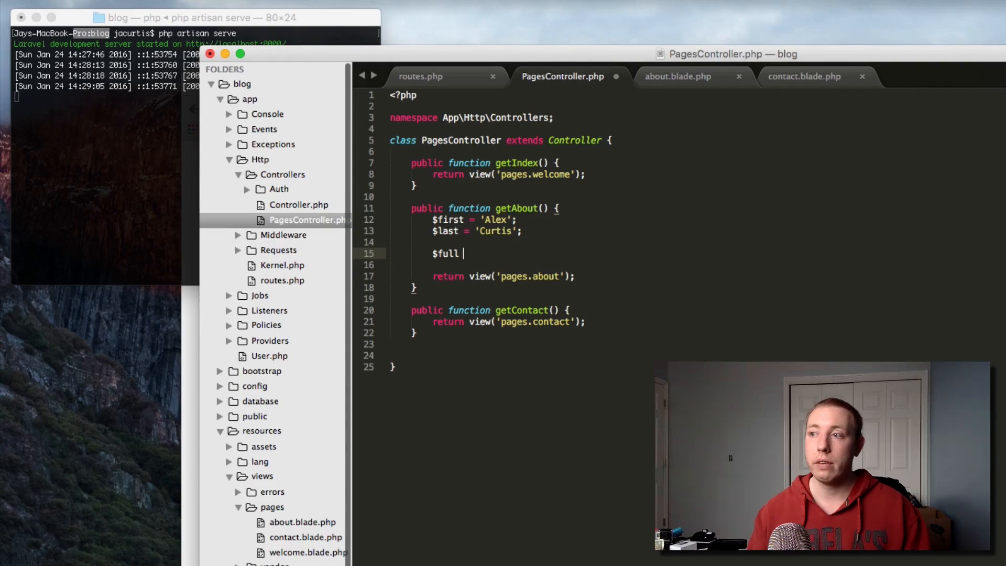
type("=")
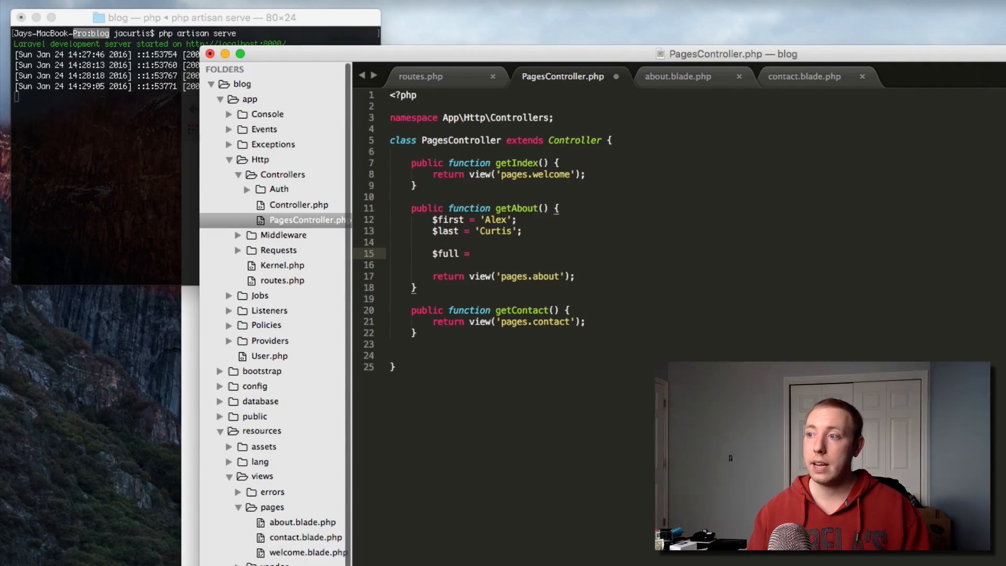
type("$")
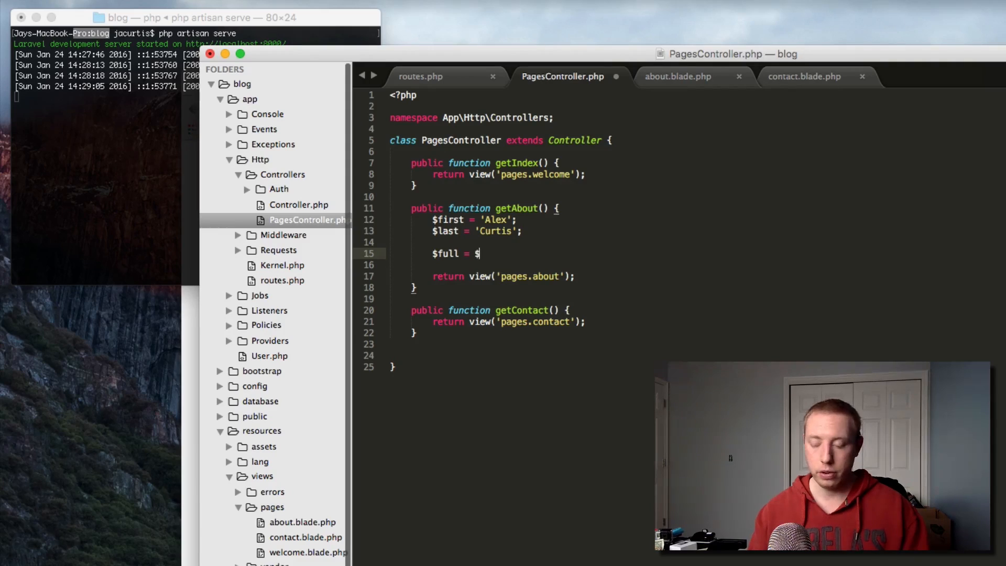
type("first . \"")
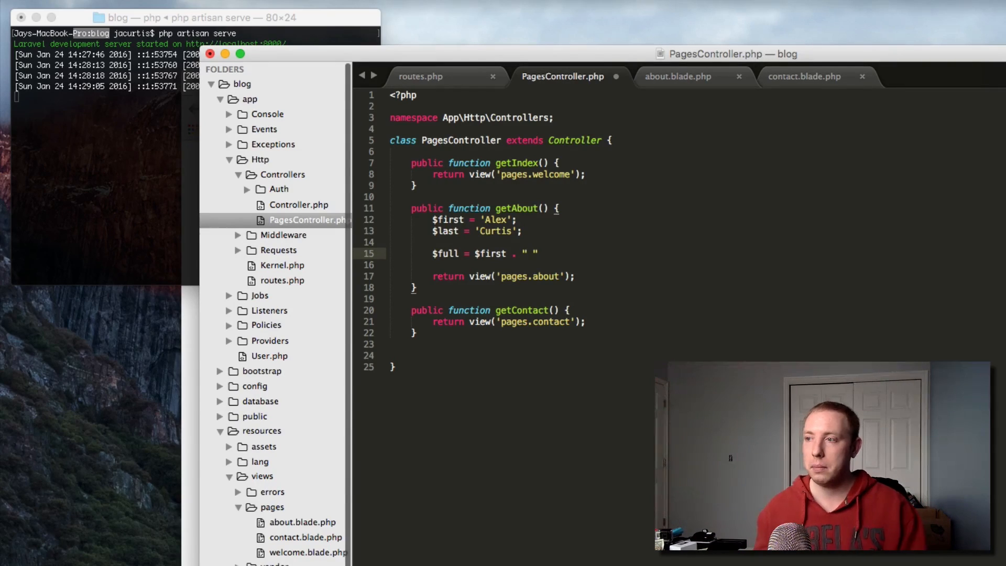
type(".")
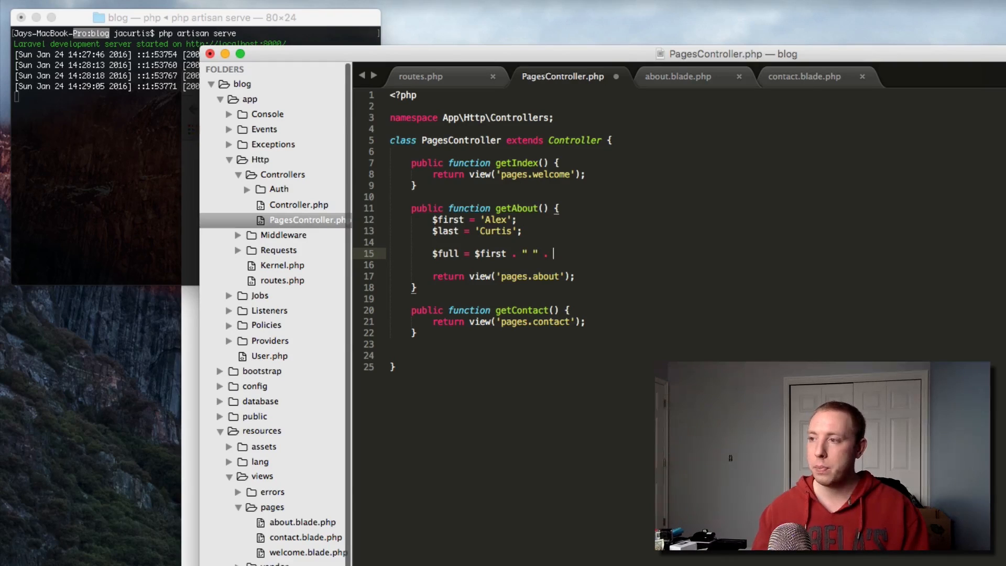
type("$l")
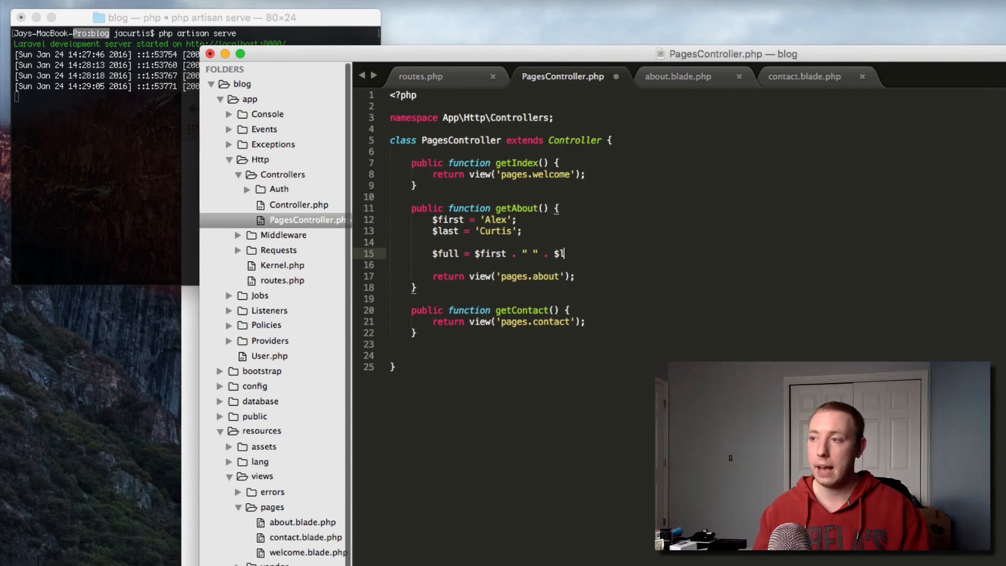
type("ast;")
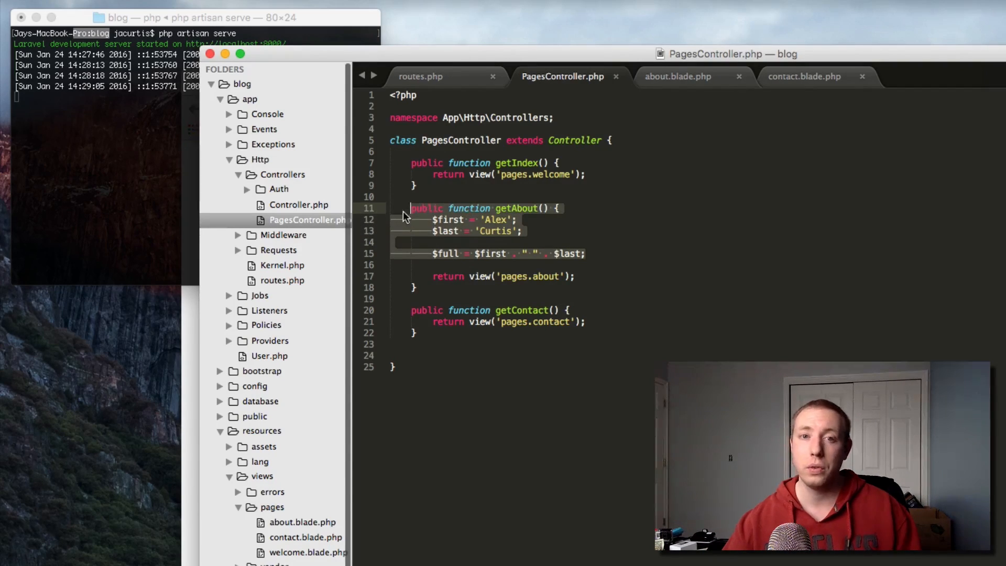
mouse_move(468, 256)
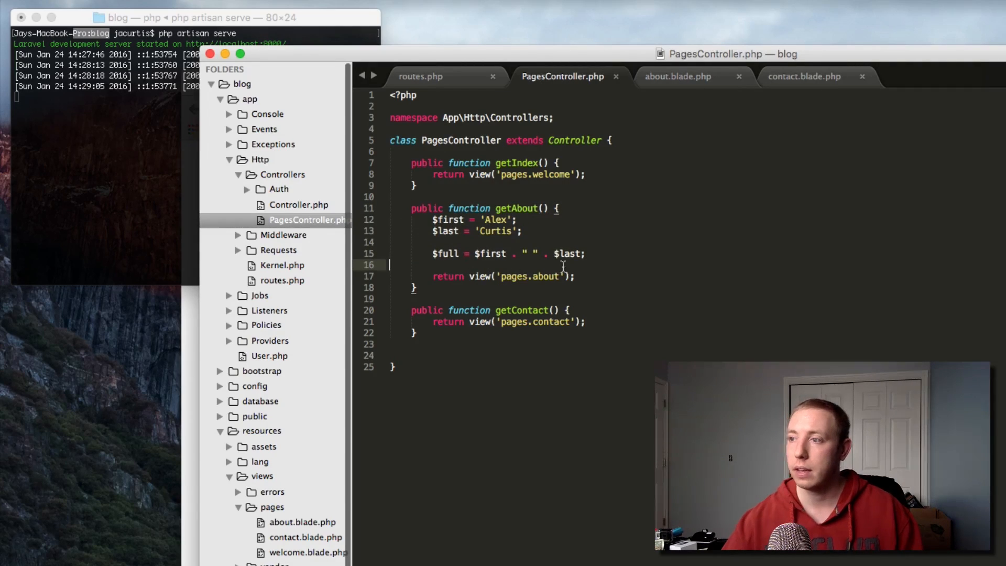
key("Backspace")
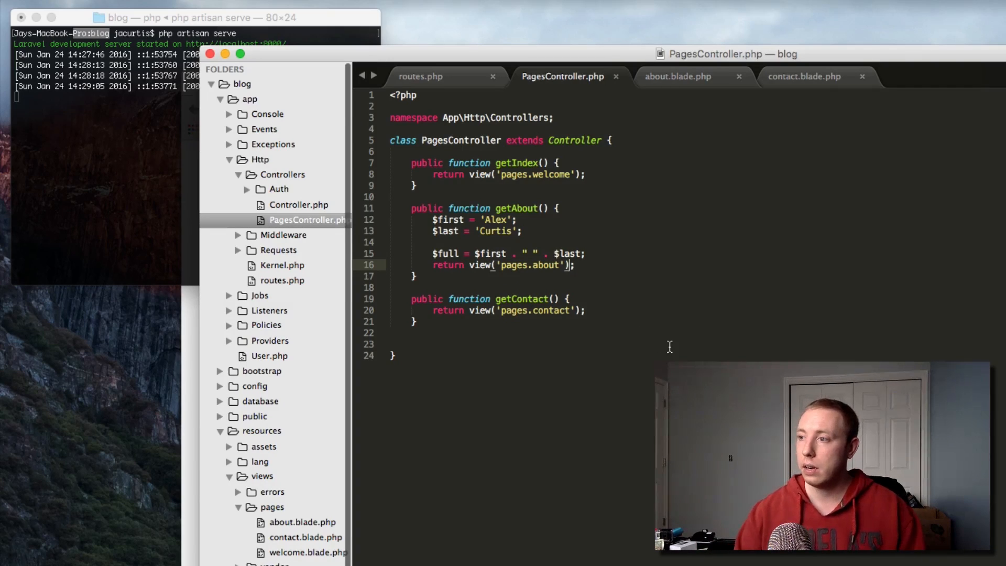
Step: Chain ->with("fullname", ...) onto the about view return in getAbout
type("->")
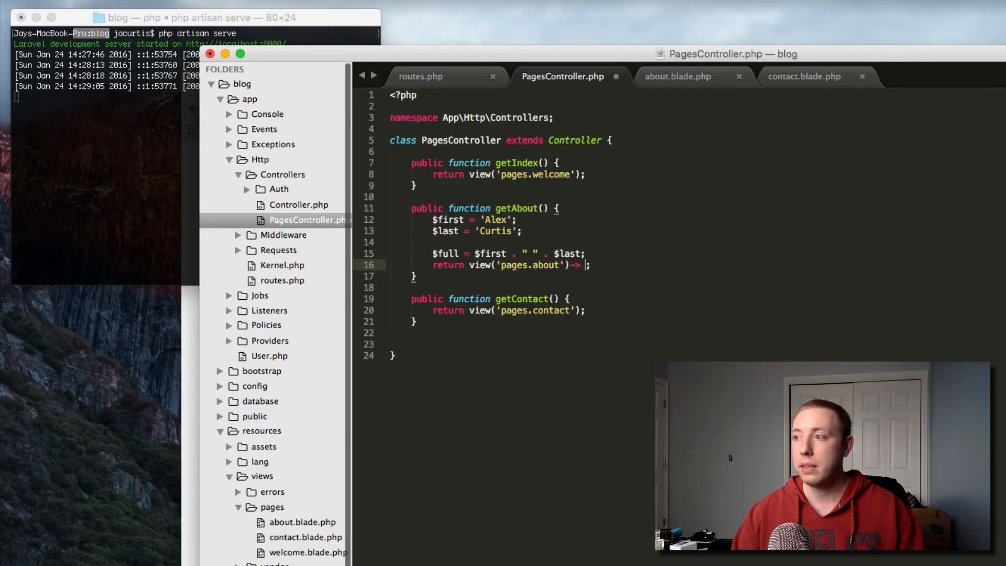
type("with(")
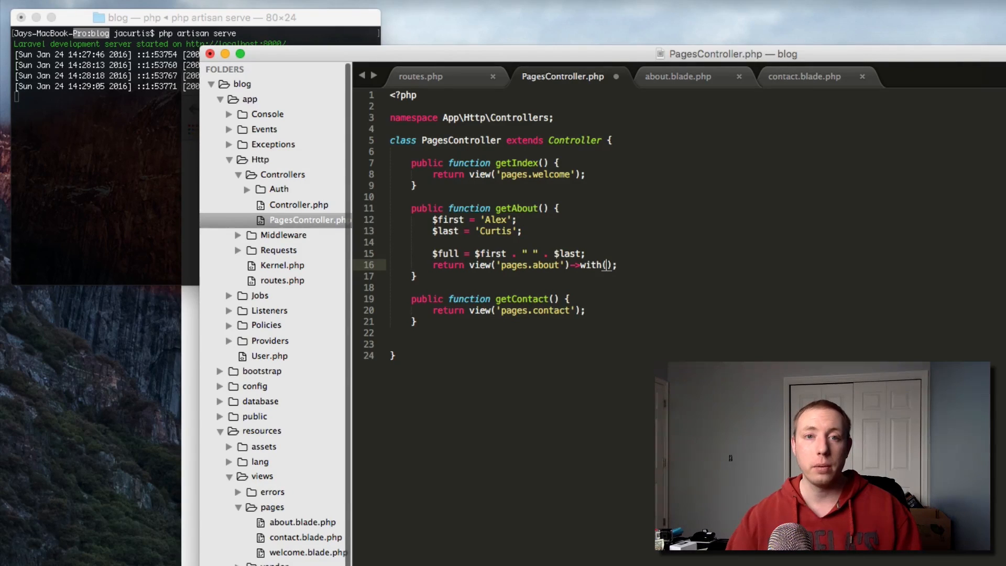
type("\"")
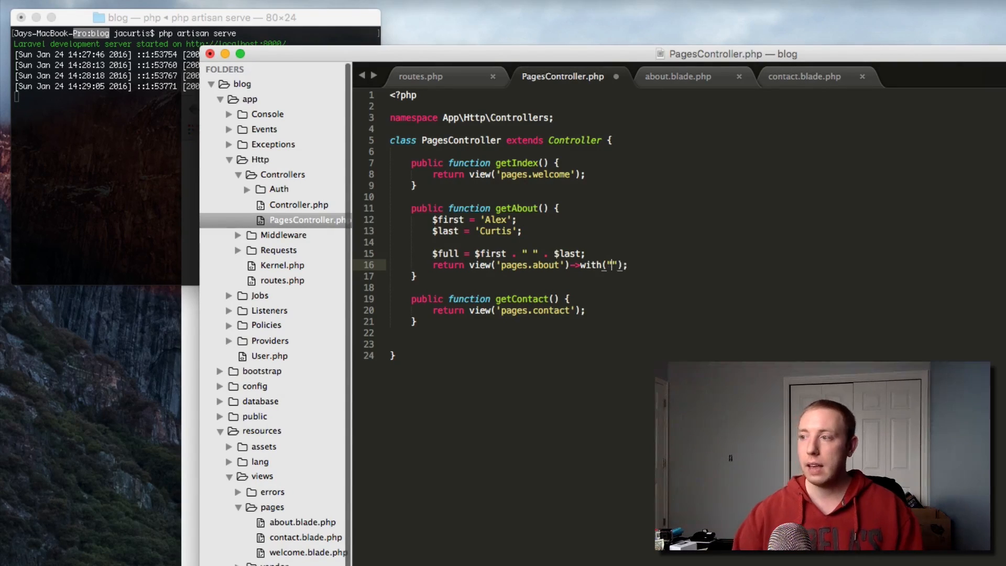
type("fullnam")
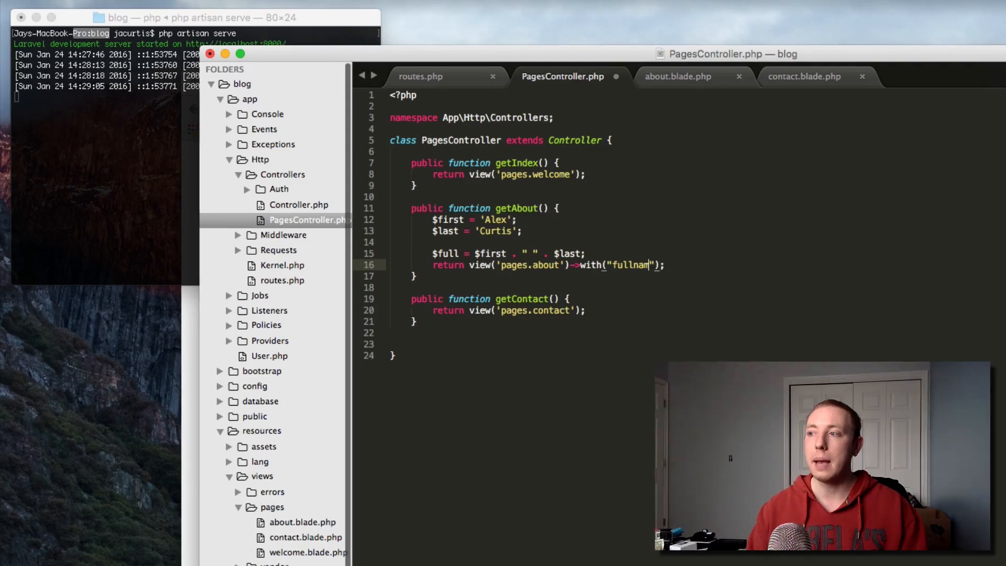
type("e")
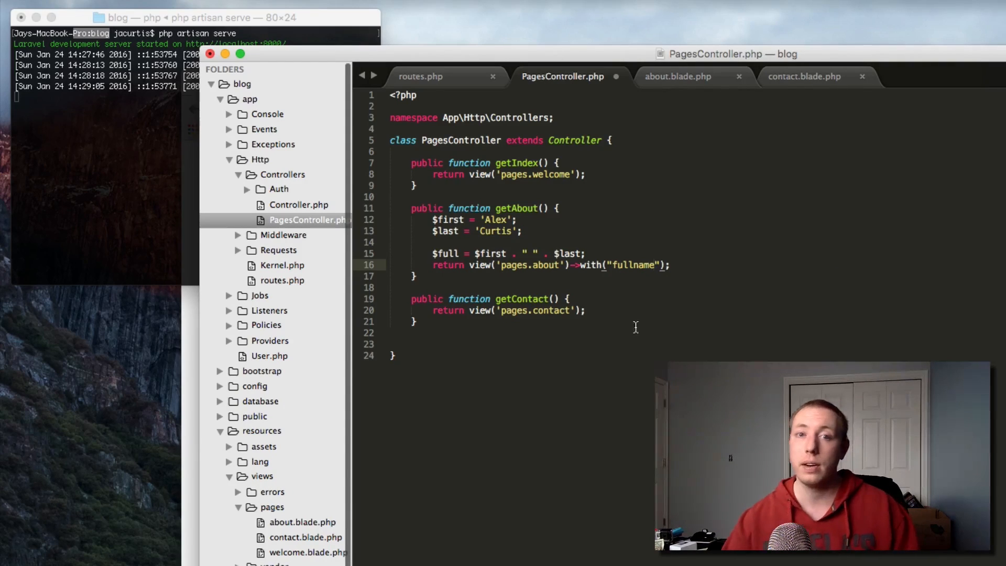
left_click(442, 252)
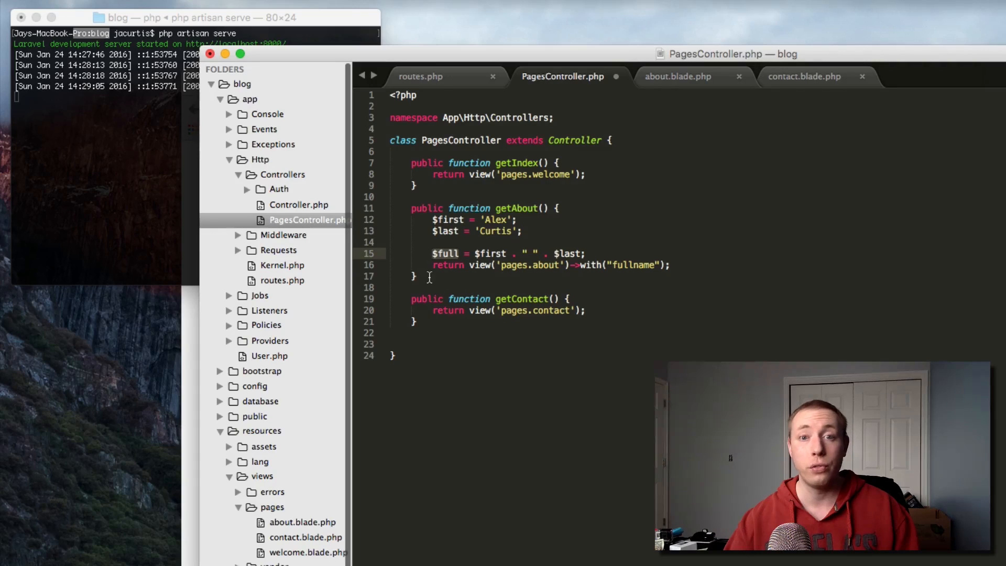
Step: Make the with call's second argument the $full variable instead of a quoted name
double_click(634, 265)
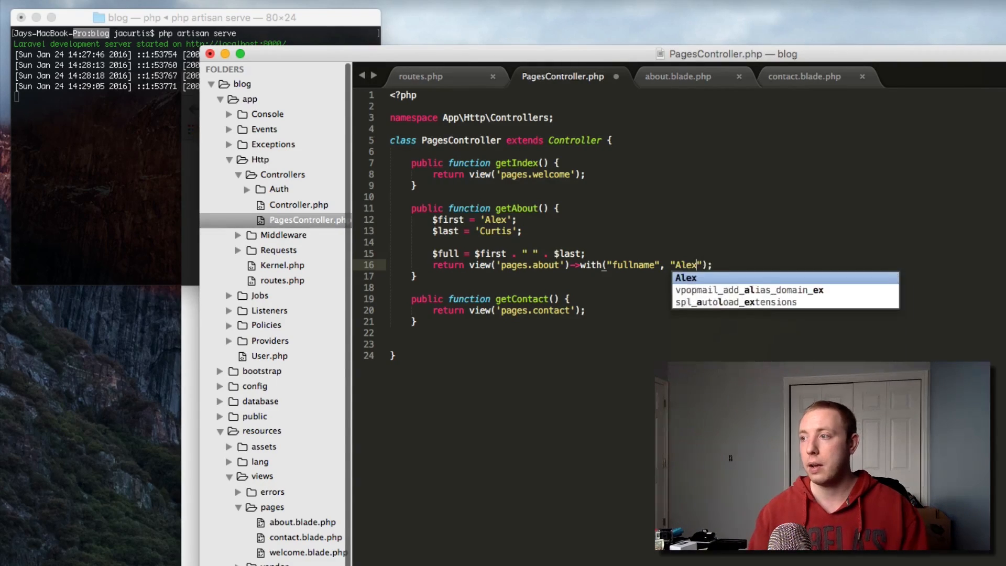
type("Curtis")
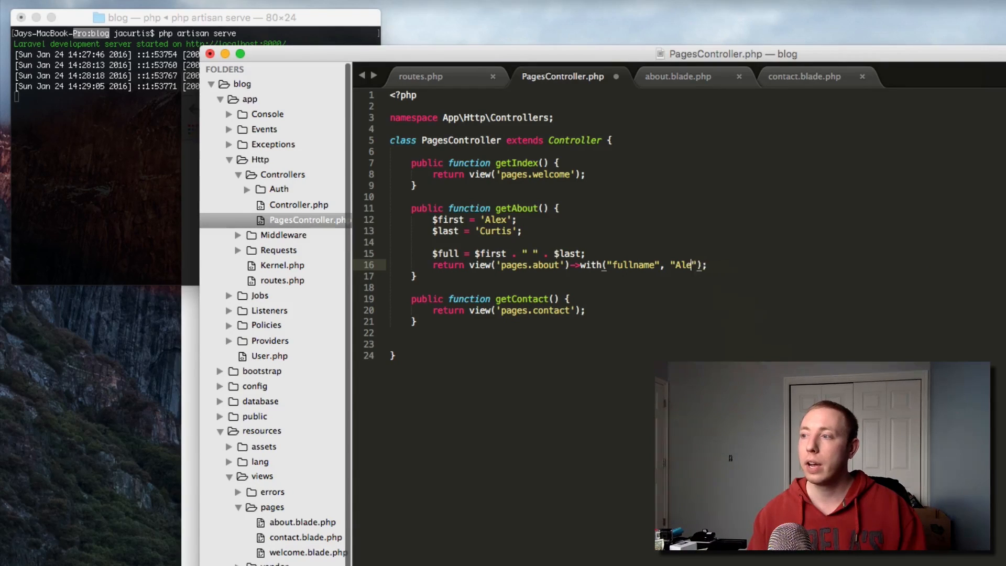
key("backspace")
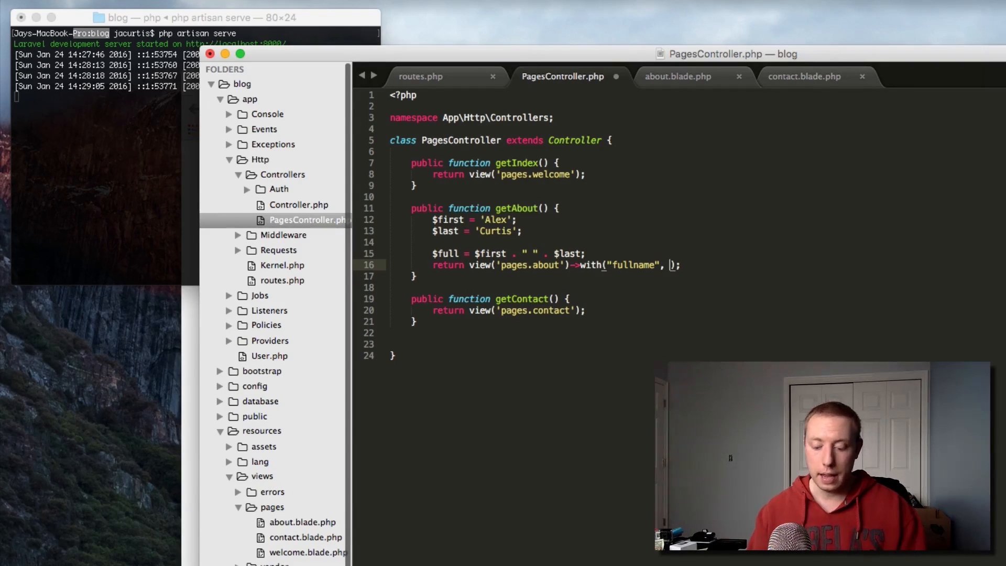
type("$full")
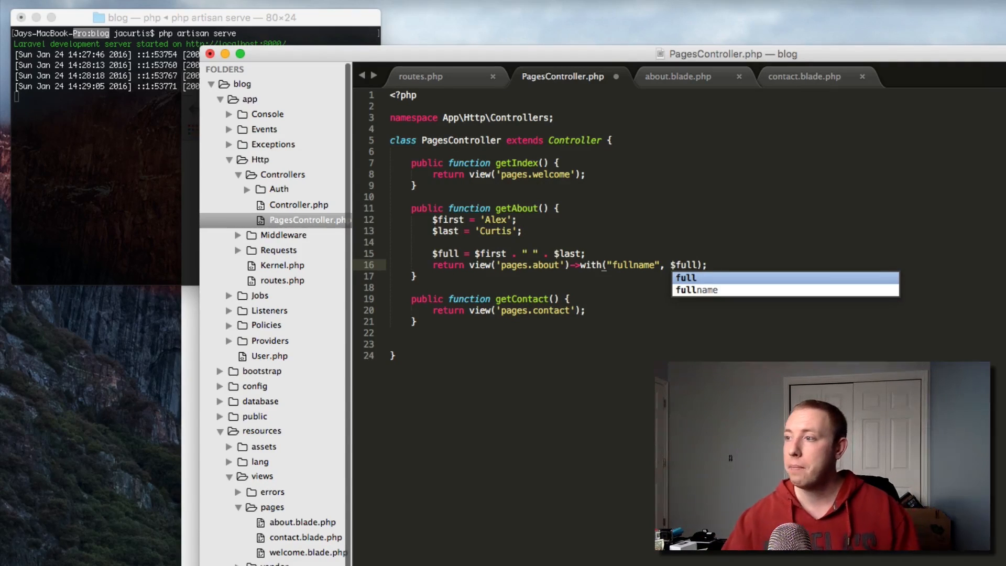
key("Escape")
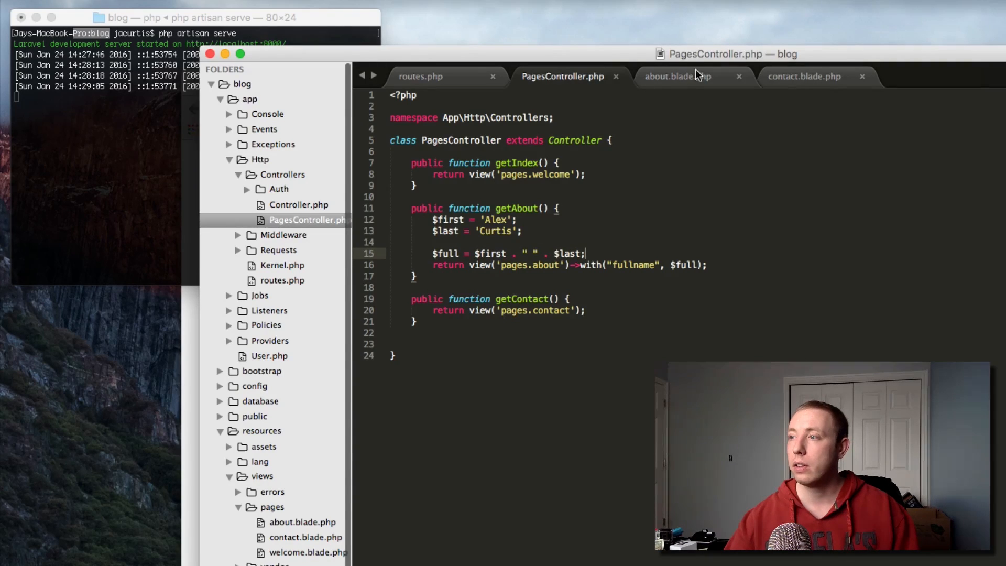
mouse_move(253, 396)
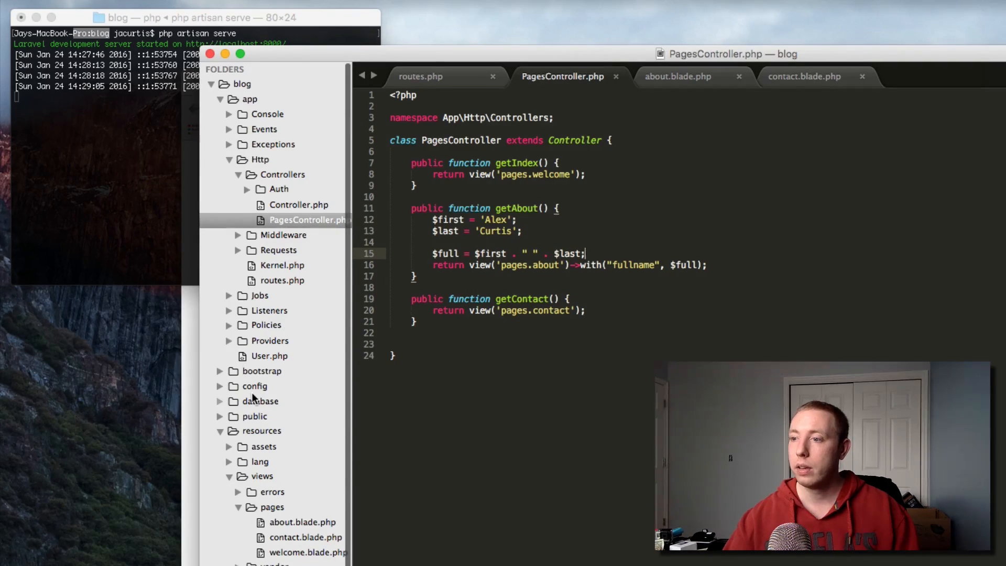
mouse_move(269, 484)
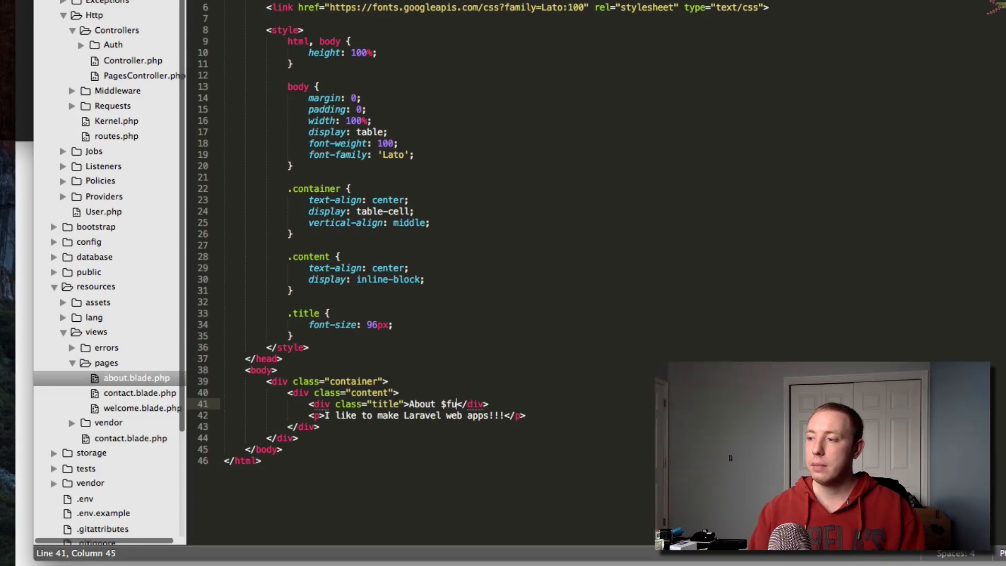
Step: Change the about.blade.php title to About {{ $fullname }}
type("llname")
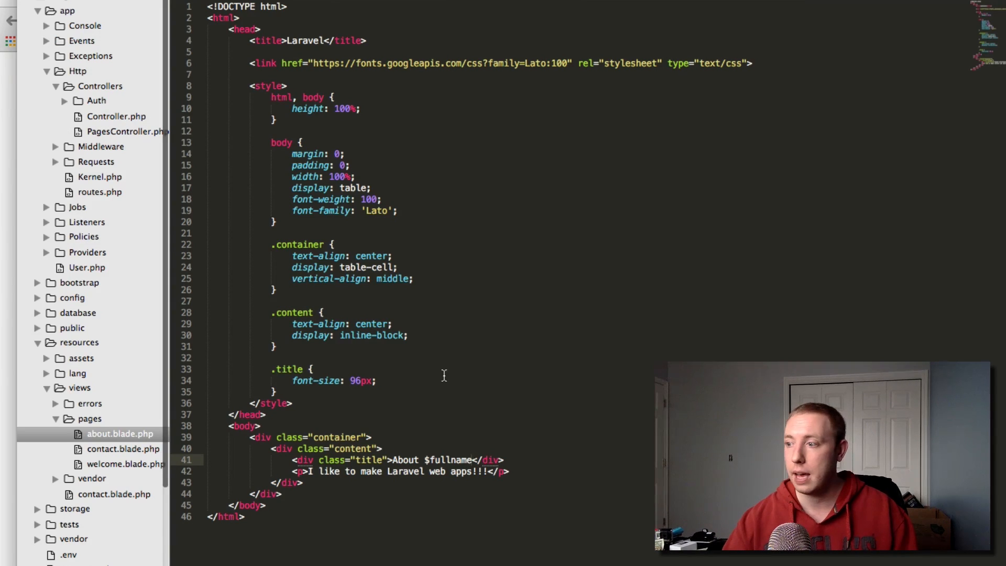
mouse_move(530, 458)
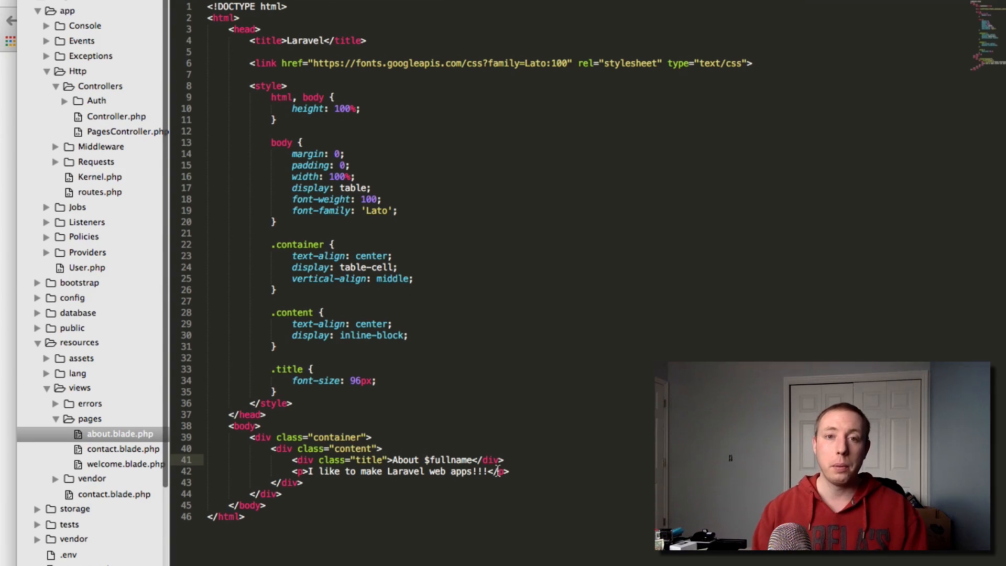
type("{{  }}")
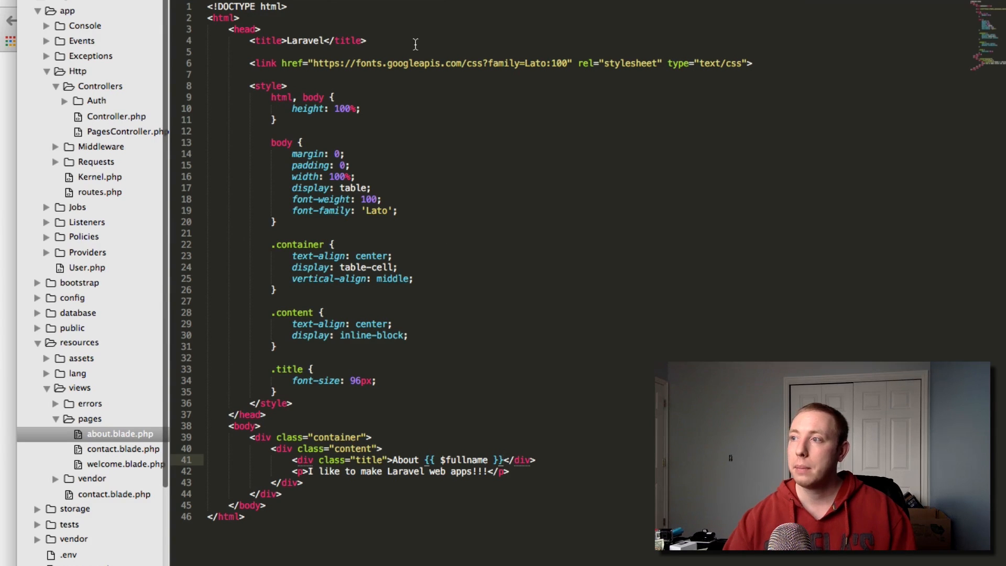
Step: Rename $full to $fullname on both lines of getAbout in PagesController.php
left_click(124, 132)
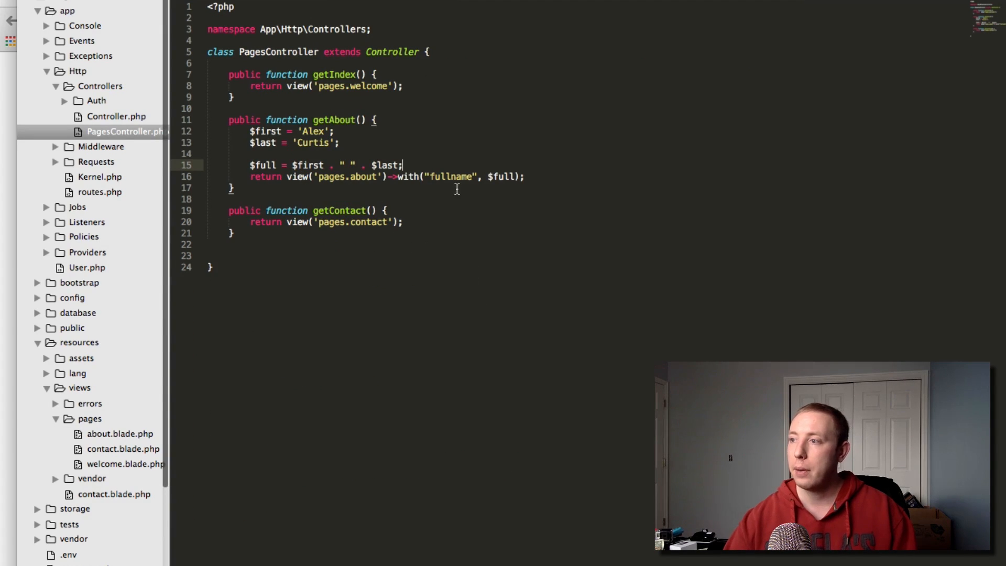
mouse_move(438, 183)
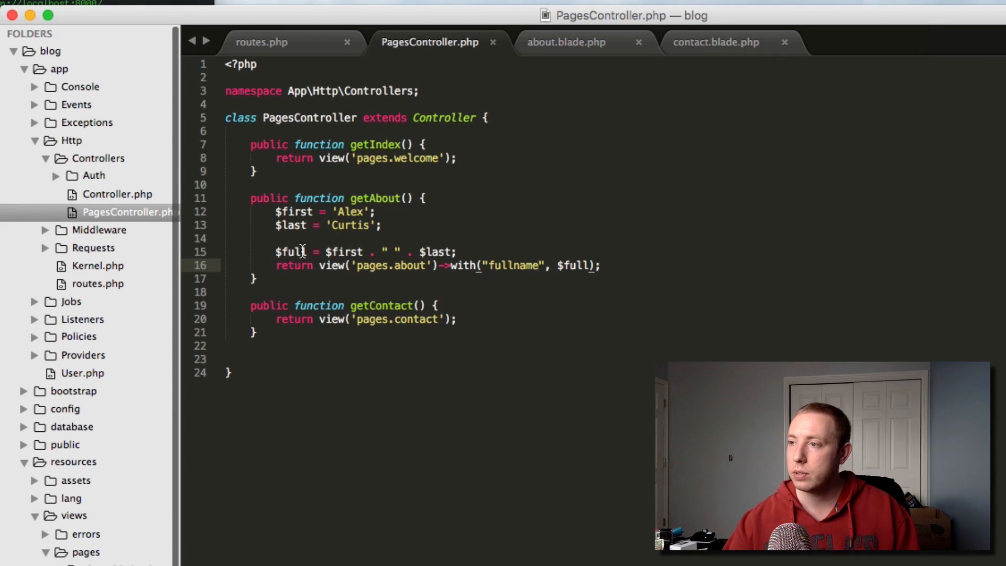
type("name")
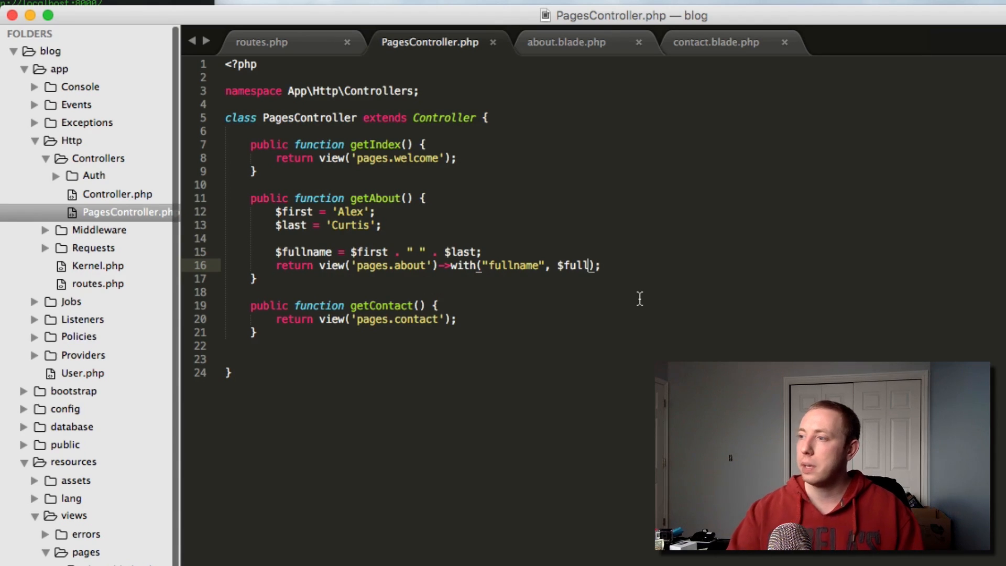
type("name")
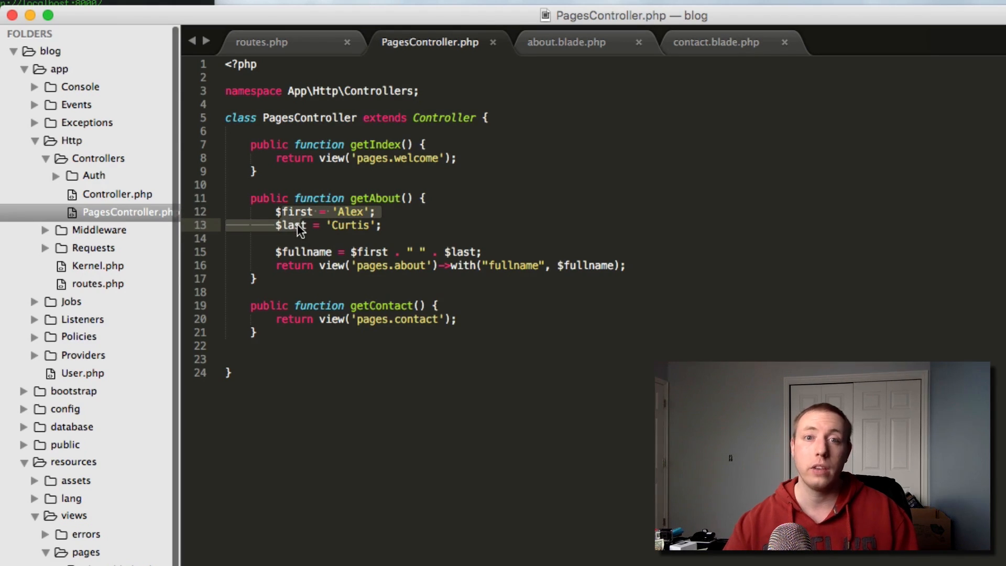
mouse_move(473, 48)
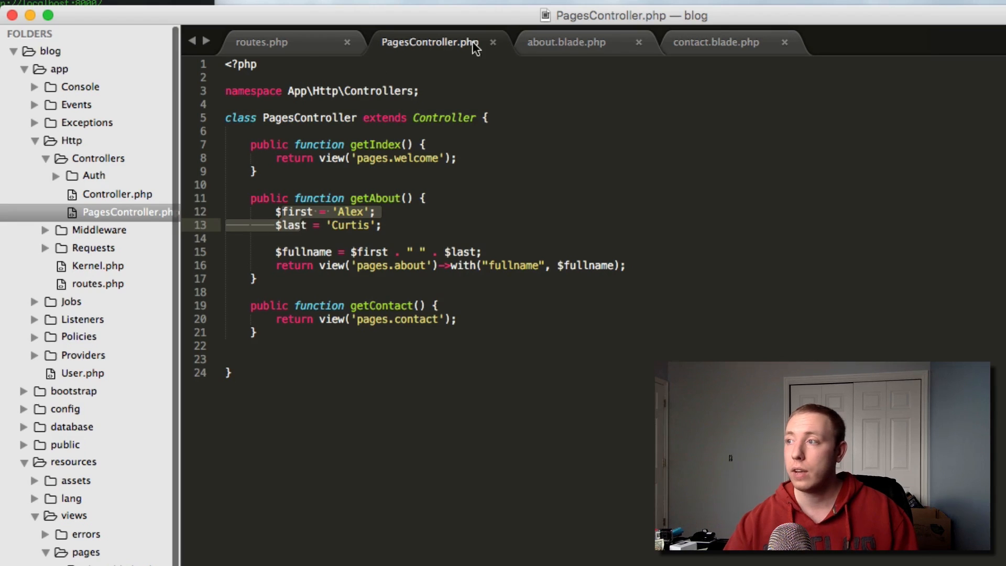
Step: Change the about view's title to echo $first instead of $fullname
left_click(123, 369)
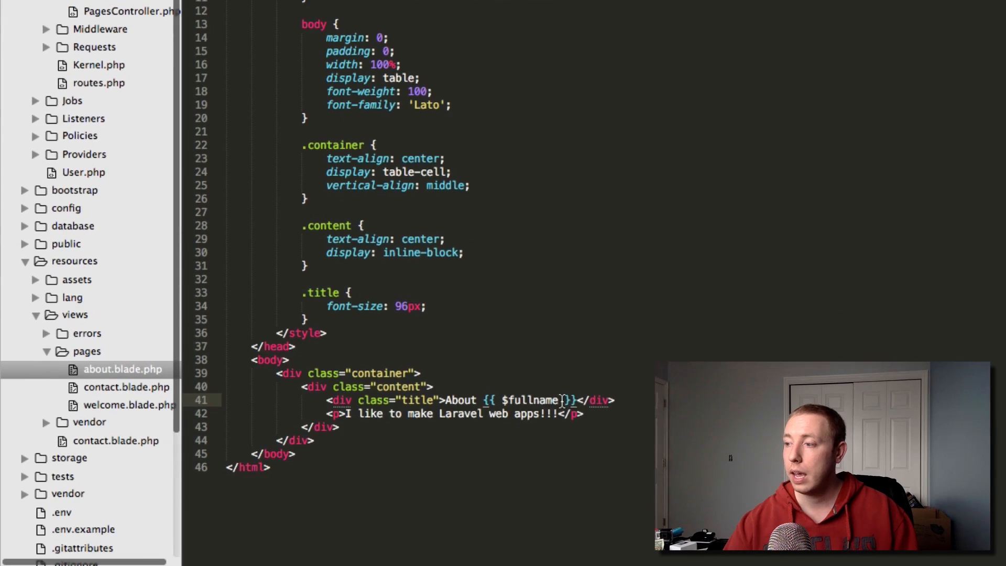
type("$first")
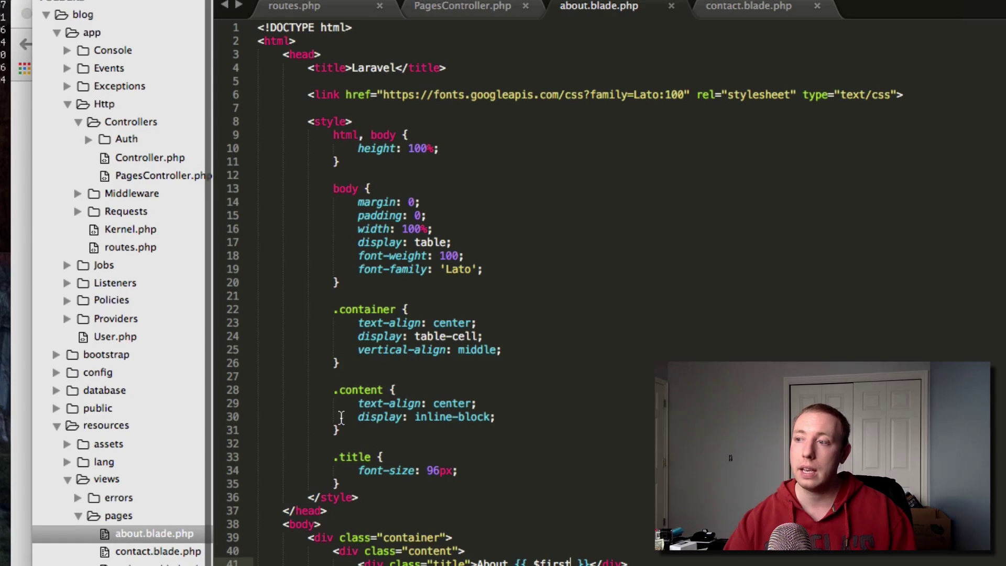
Step: Return to the PagesController.php tab
left_click(461, 8)
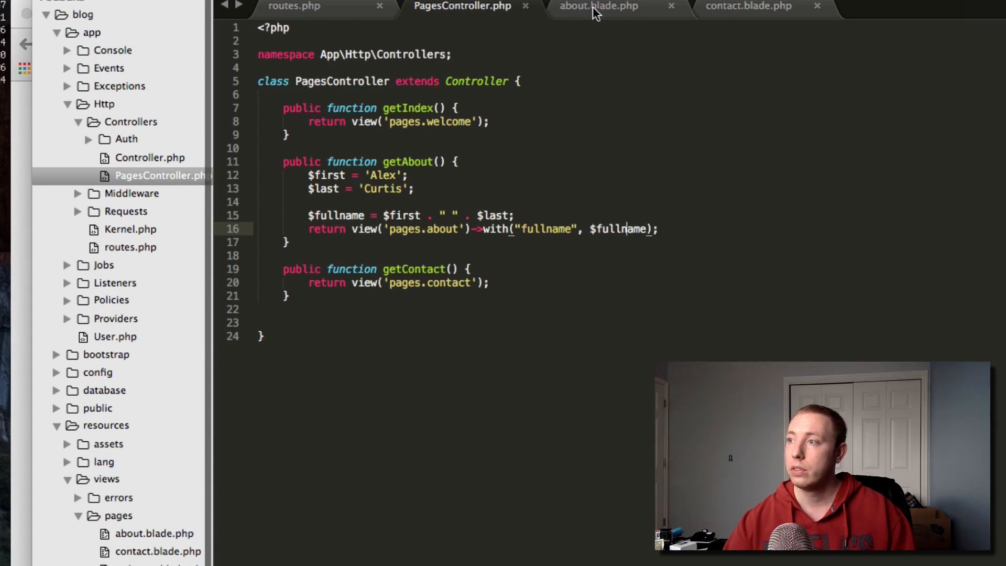
left_click(596, 6)
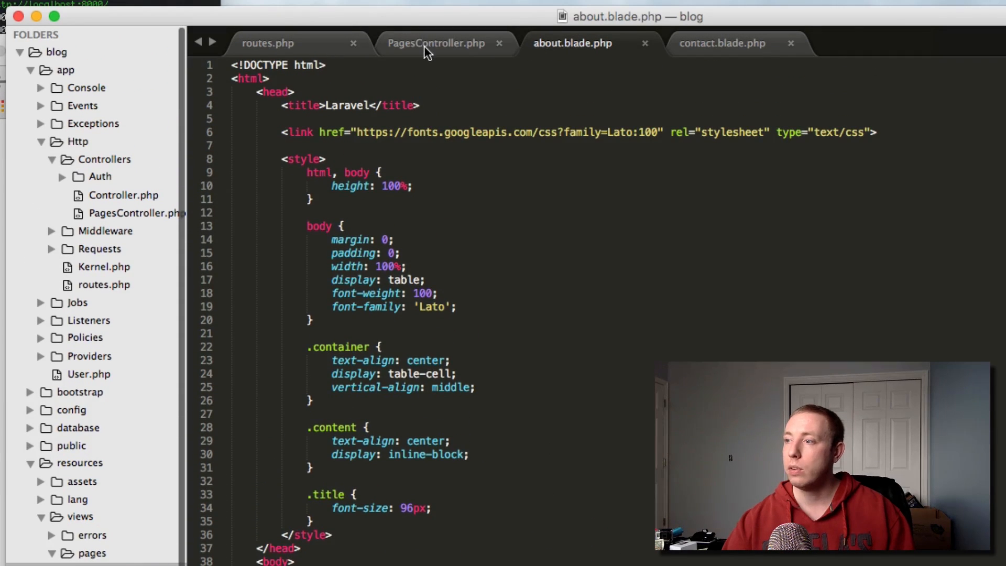
left_click(436, 43)
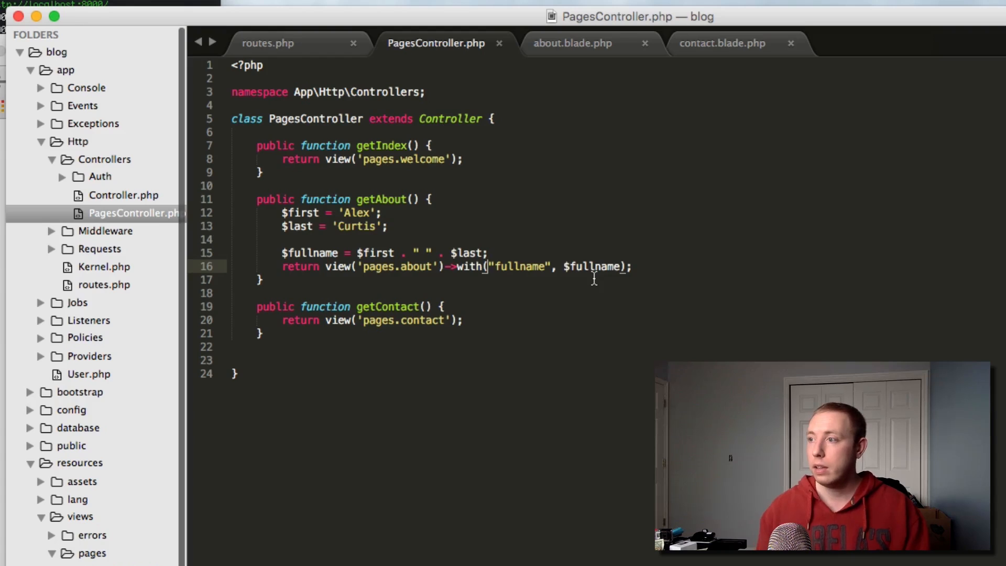
Step: Rewrite getAbout's return call as ->withFullname($fullname)
double_click(520, 267)
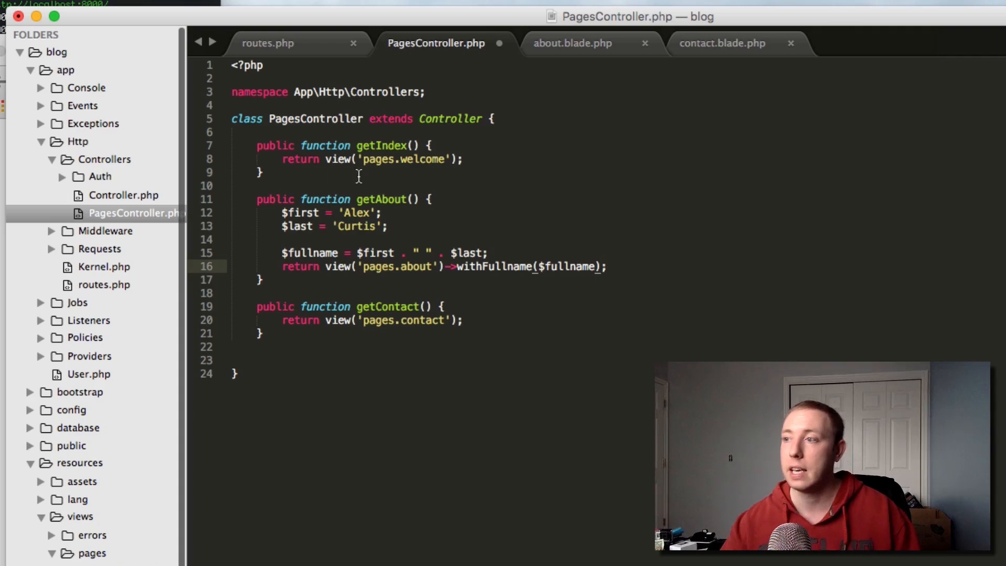
double_click(569, 266)
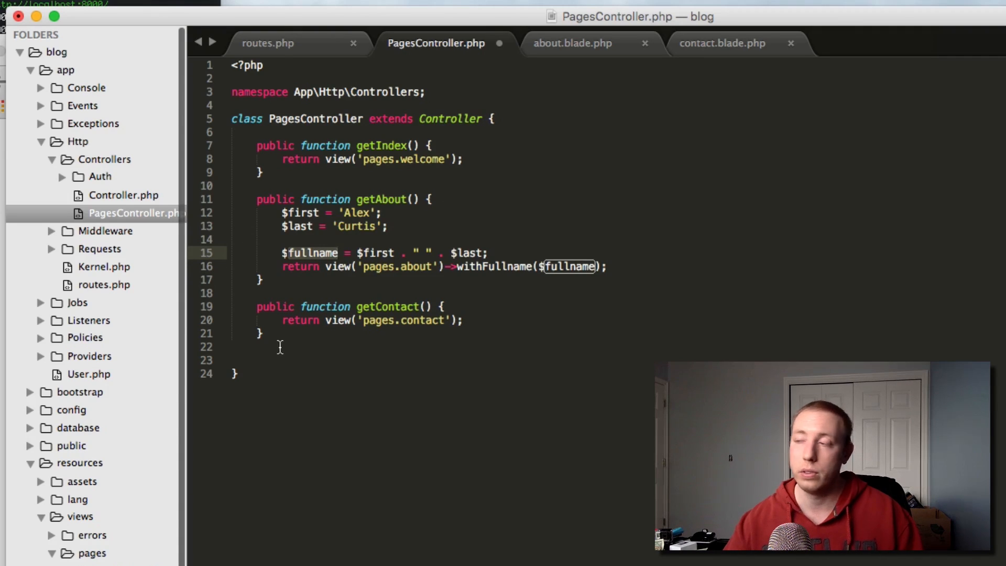
mouse_move(459, 276)
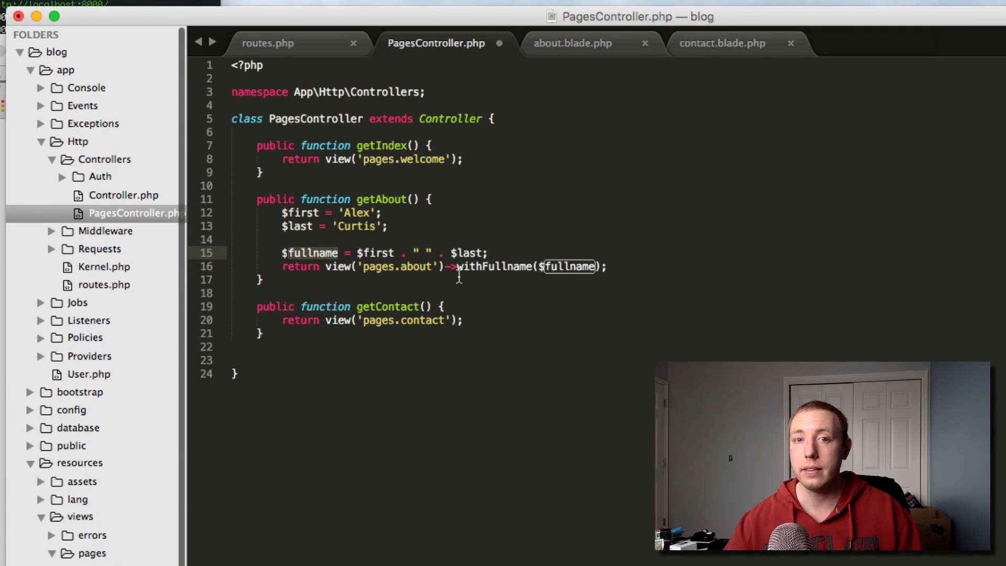
mouse_move(469, 272)
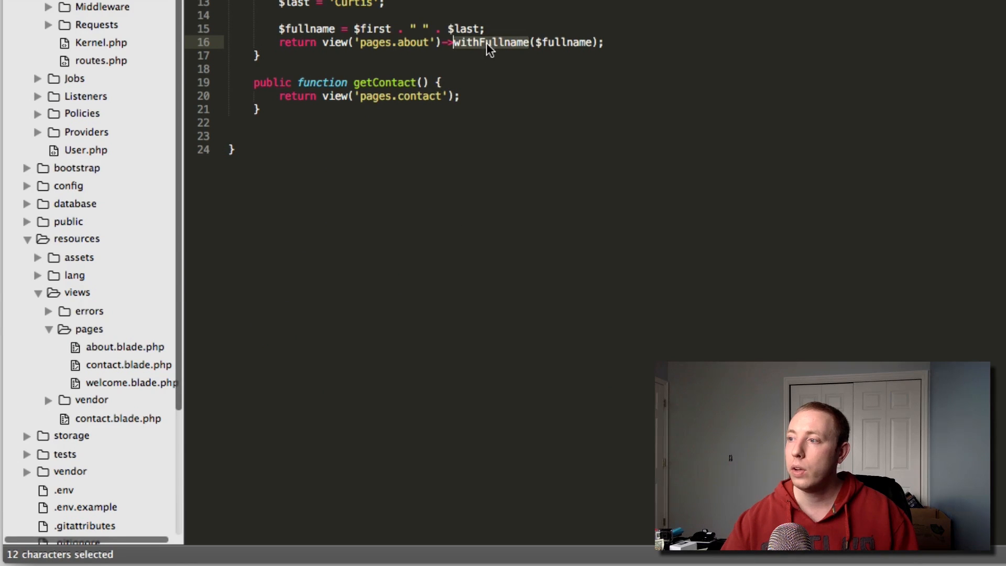
left_click(481, 42)
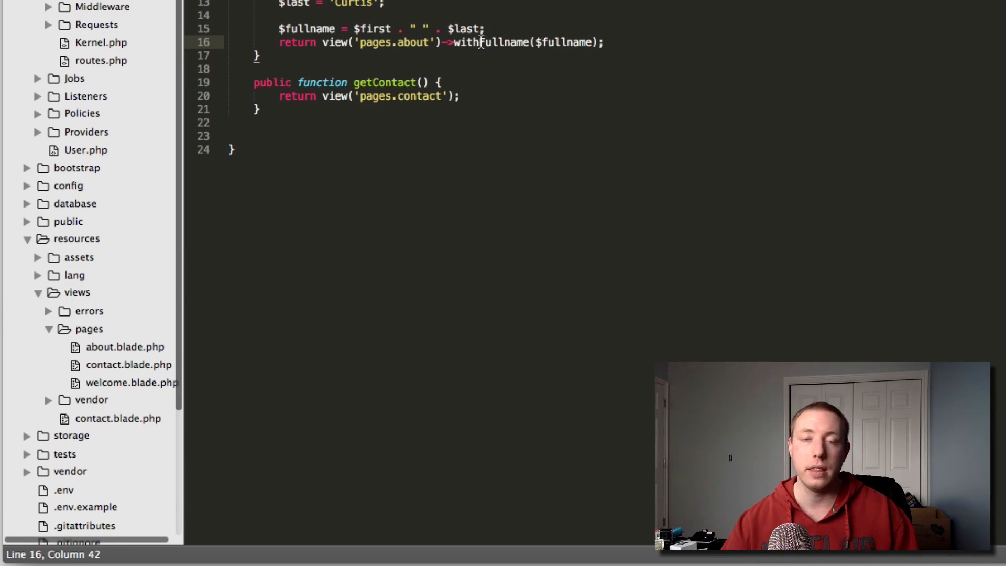
Step: Check the about view template, then return to the controller for a new line above the return
left_click(126, 347)
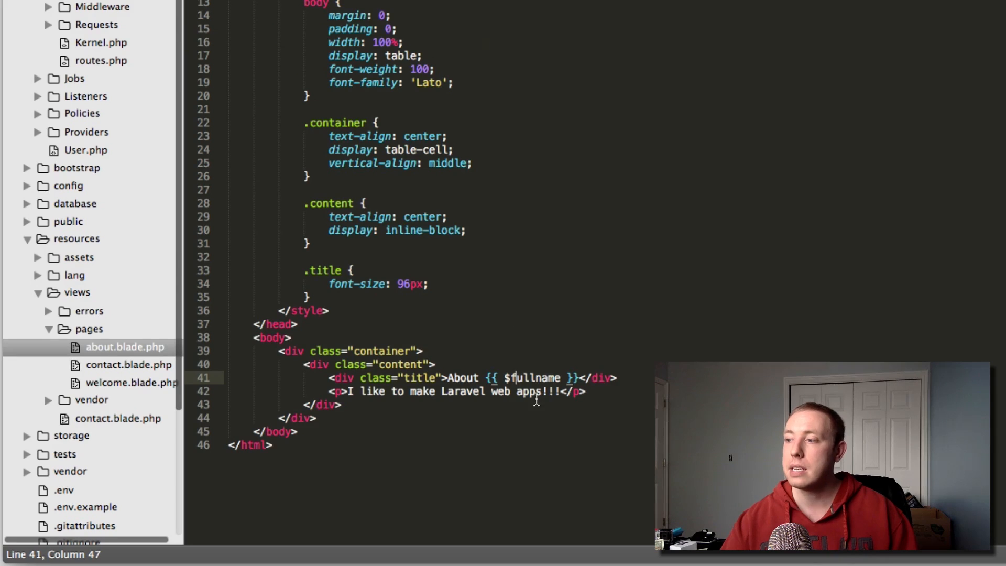
mouse_move(519, 351)
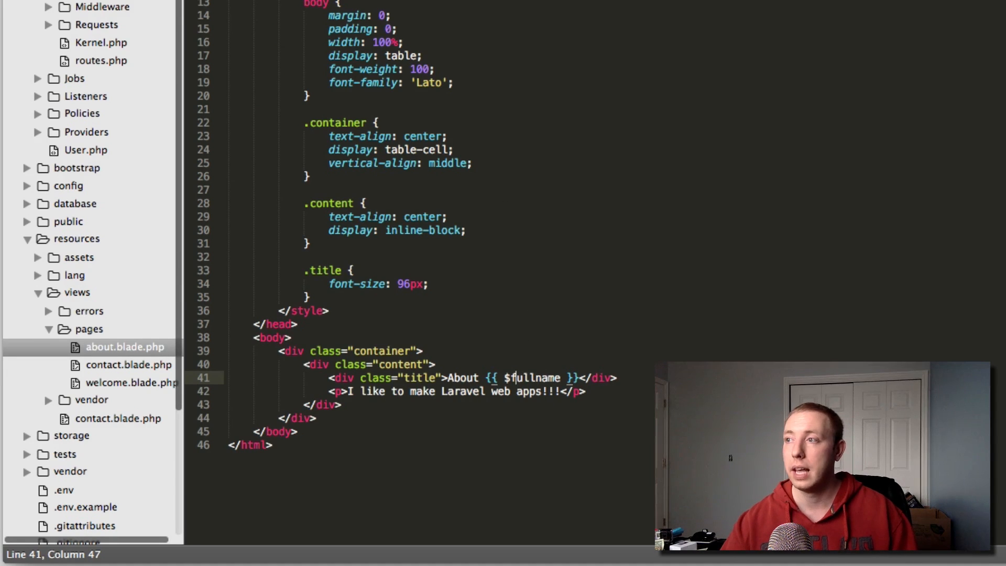
left_click(434, 39)
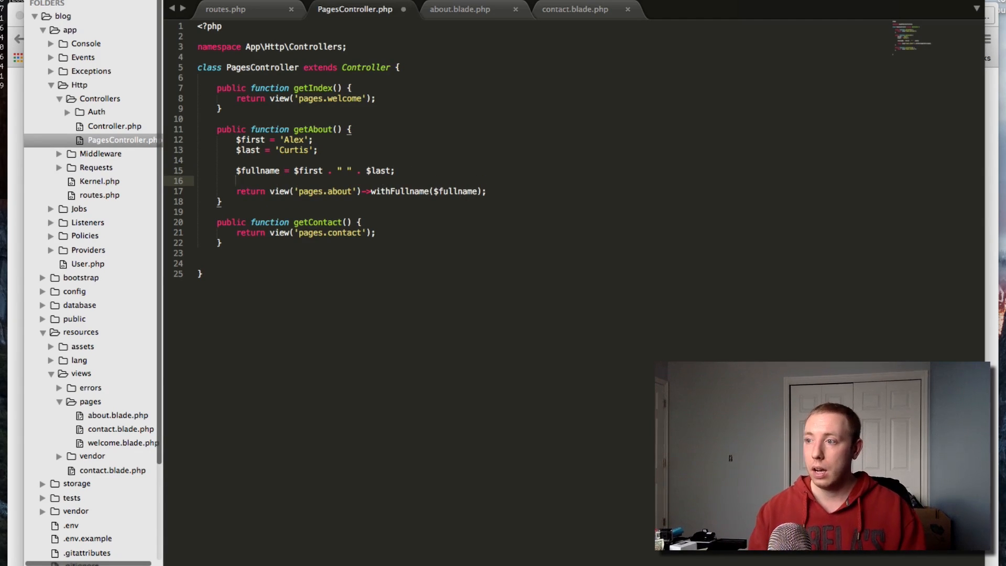
type("$")
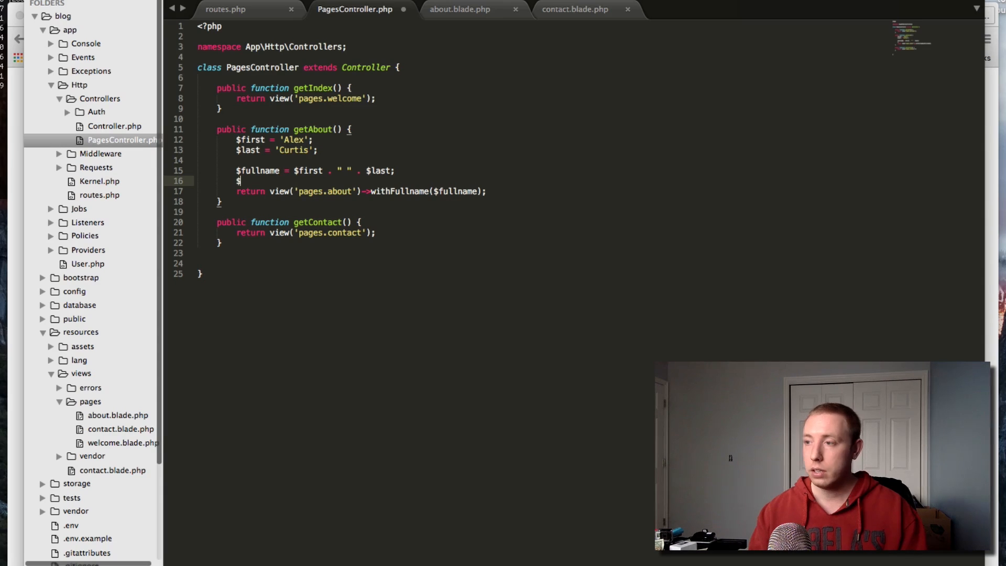
type("email =")
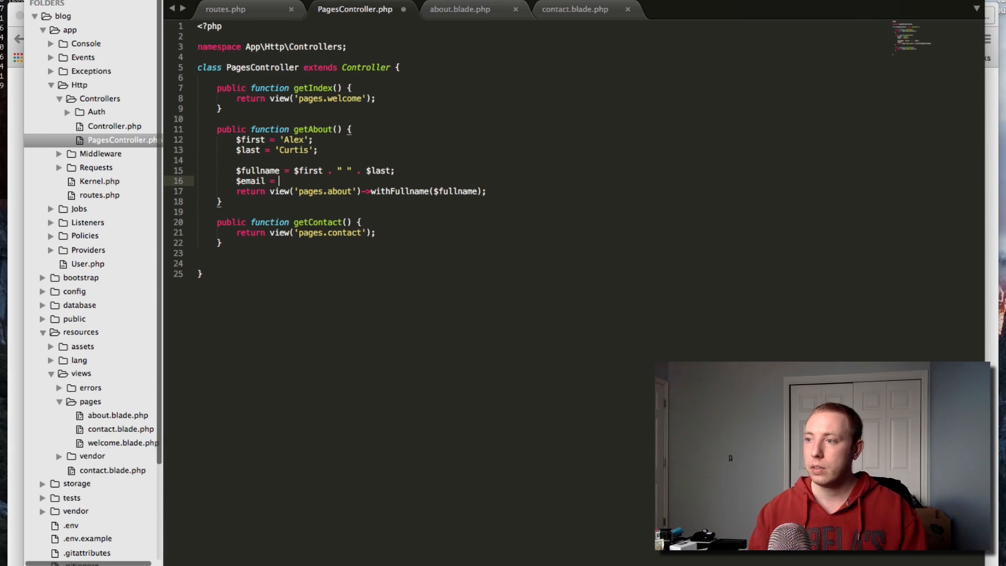
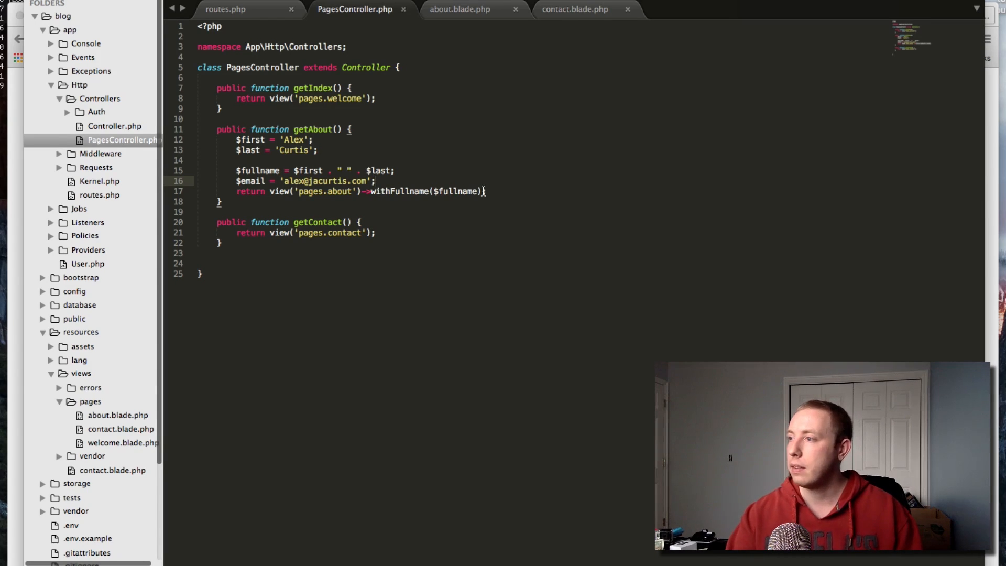
Step: Chain ->withEmail($email) onto the about view return
type("->")
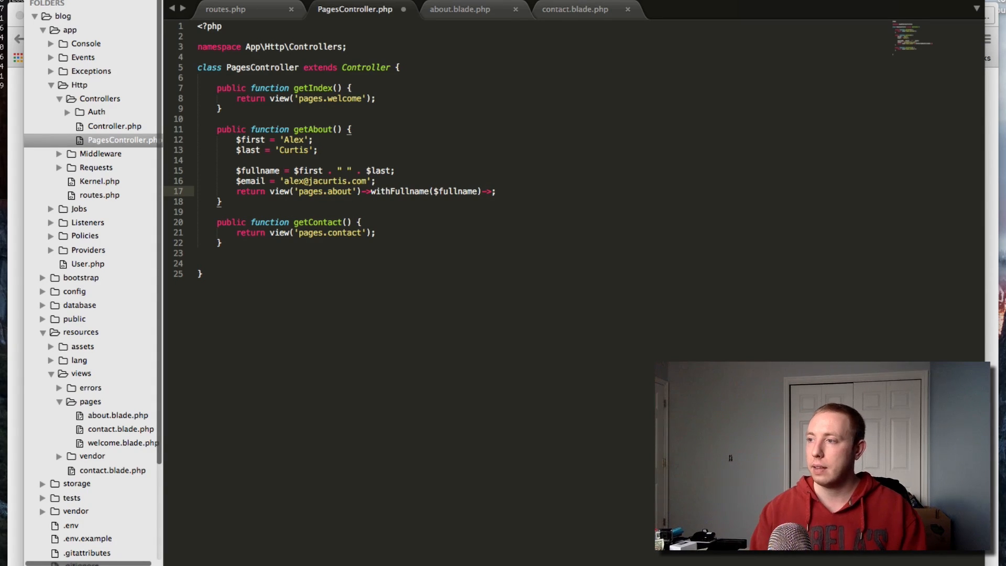
type("withEmail(")
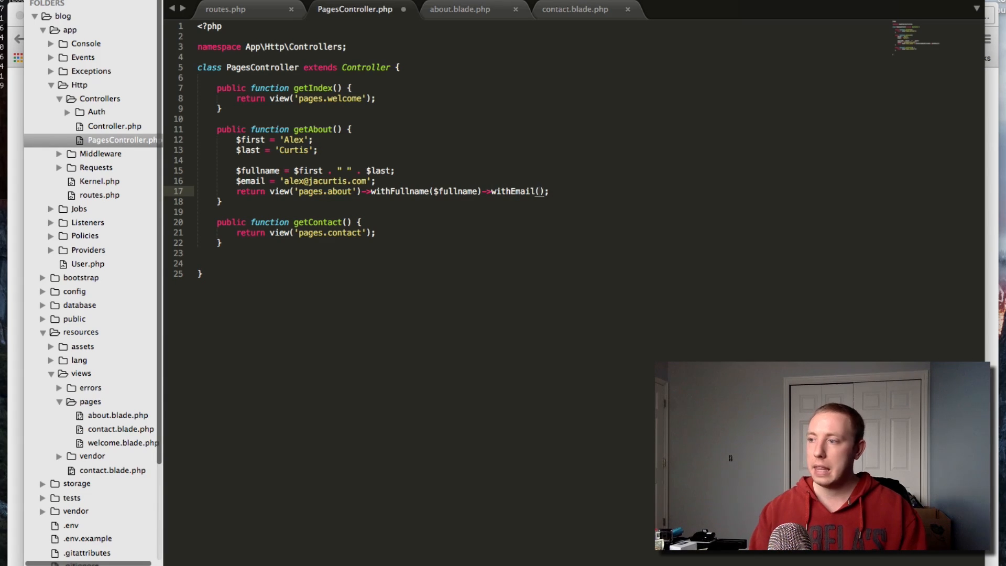
type("$email")
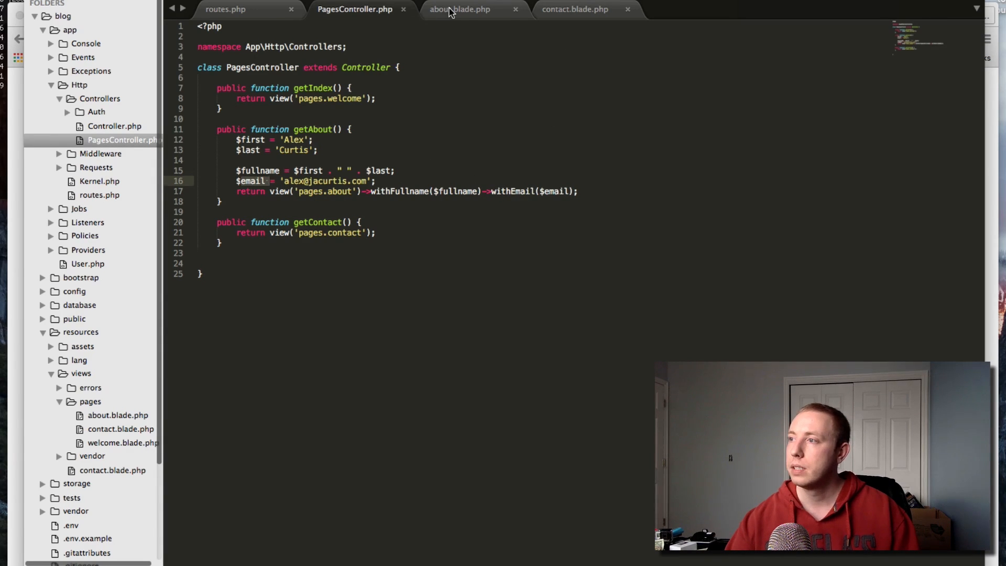
Step: Rewrite the about.blade.php paragraph as Email me at {{ $email }}
left_click(459, 9)
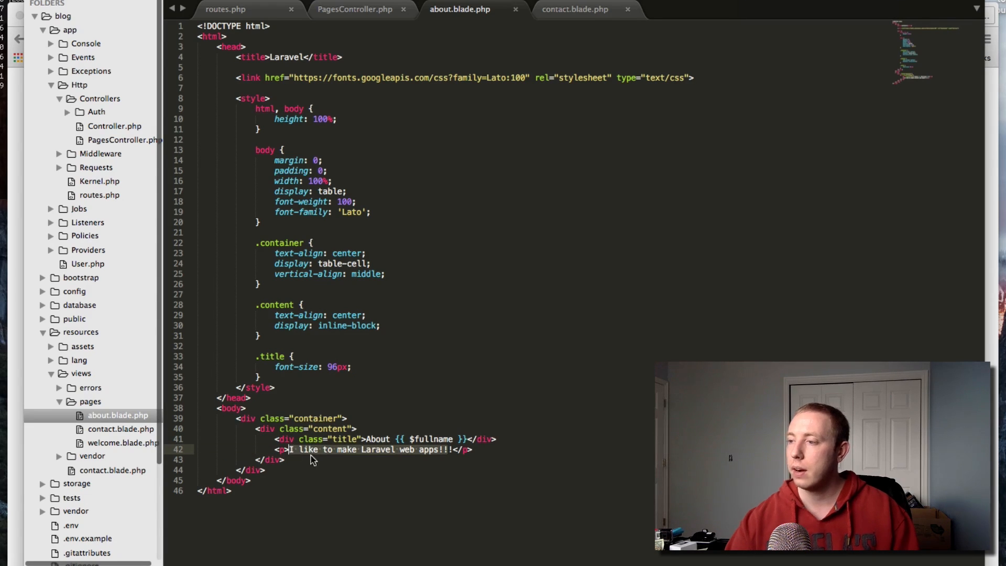
type("Email me at!</p>")
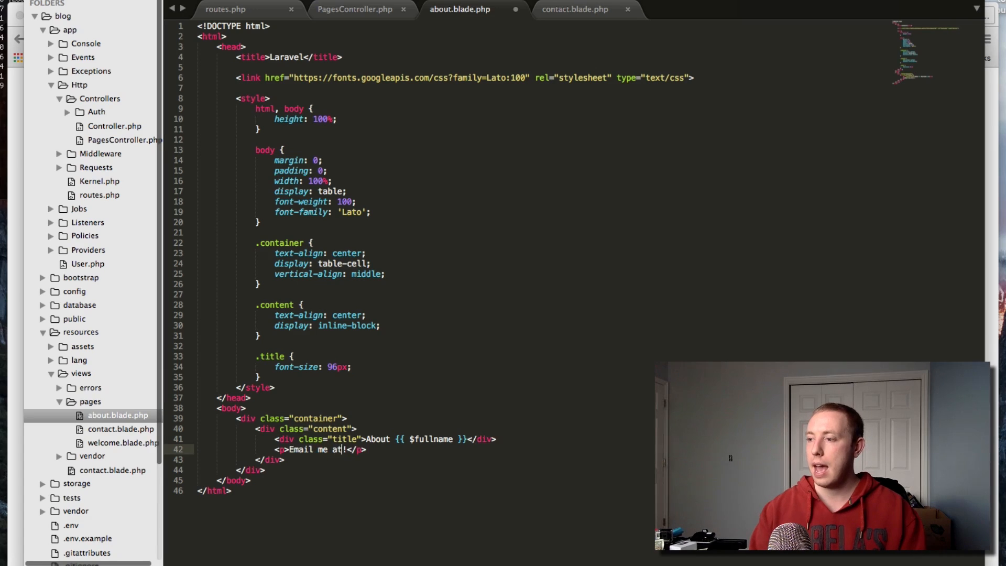
type("{{  }}")
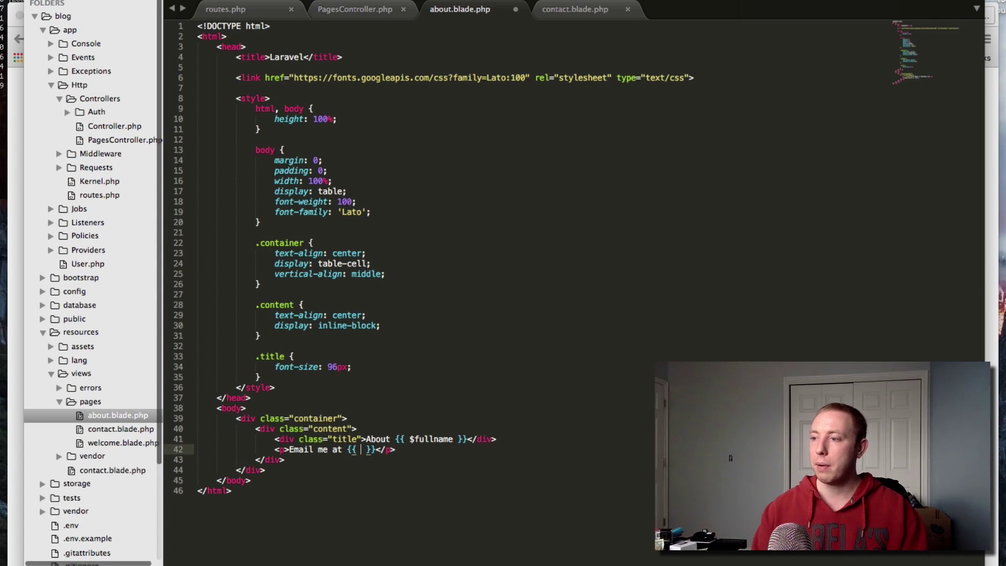
type("$")
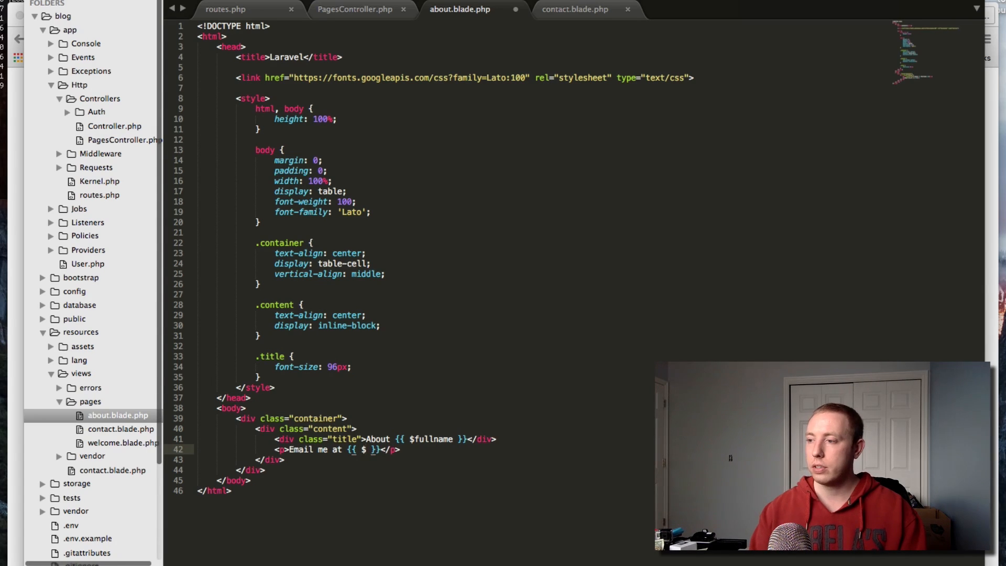
type("email")
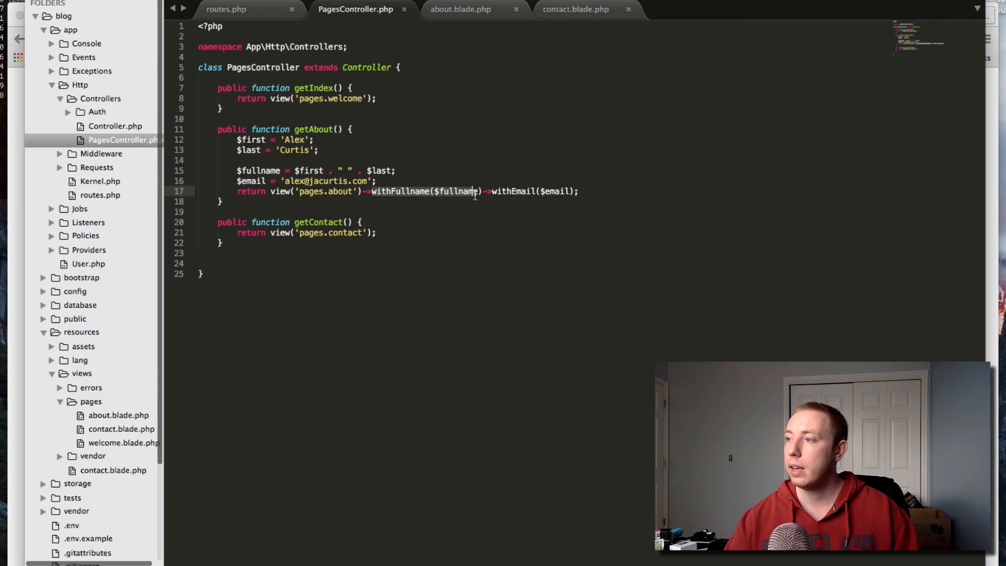
Step: Replace the withFullname/withEmail chain in getAbout's return with a single ->with call
left_click(577, 191)
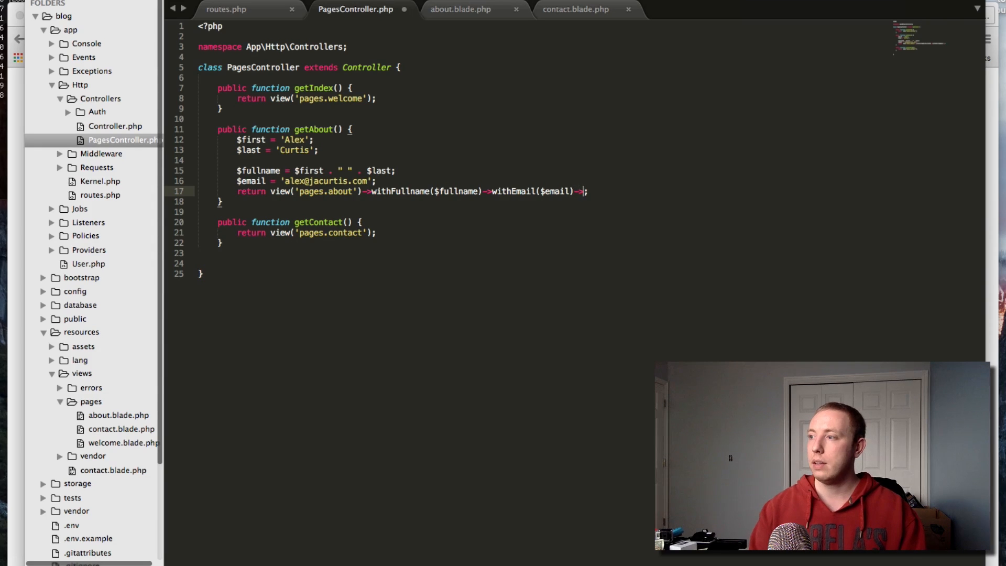
type("with")
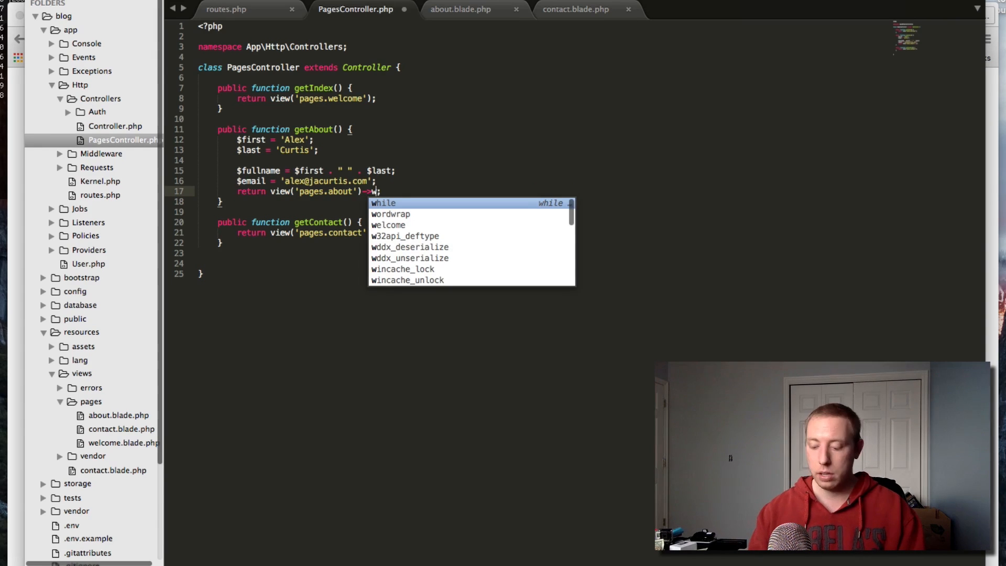
Step: Return the about view with ->withData($data) and declare the $data array
type("ithData")
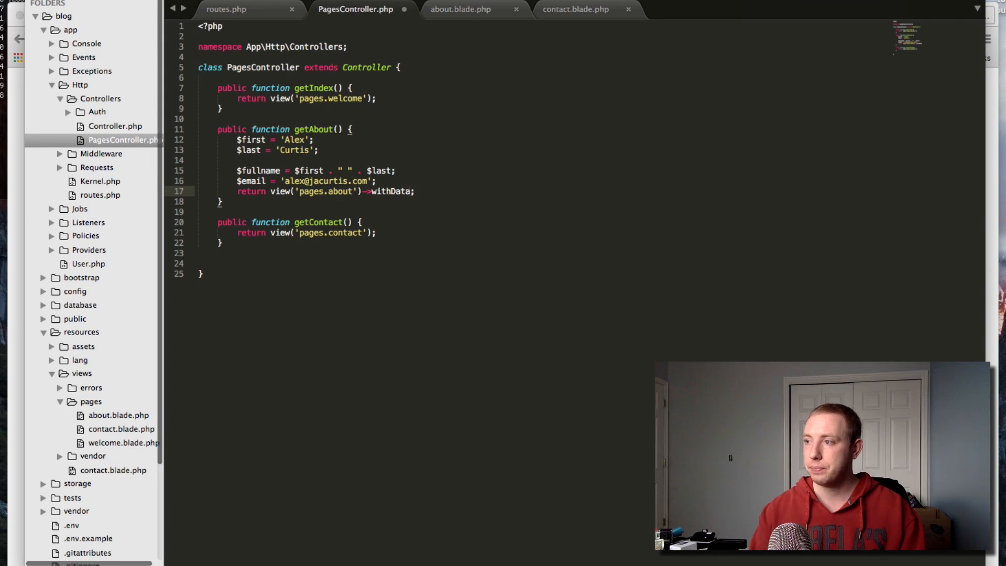
type("()")
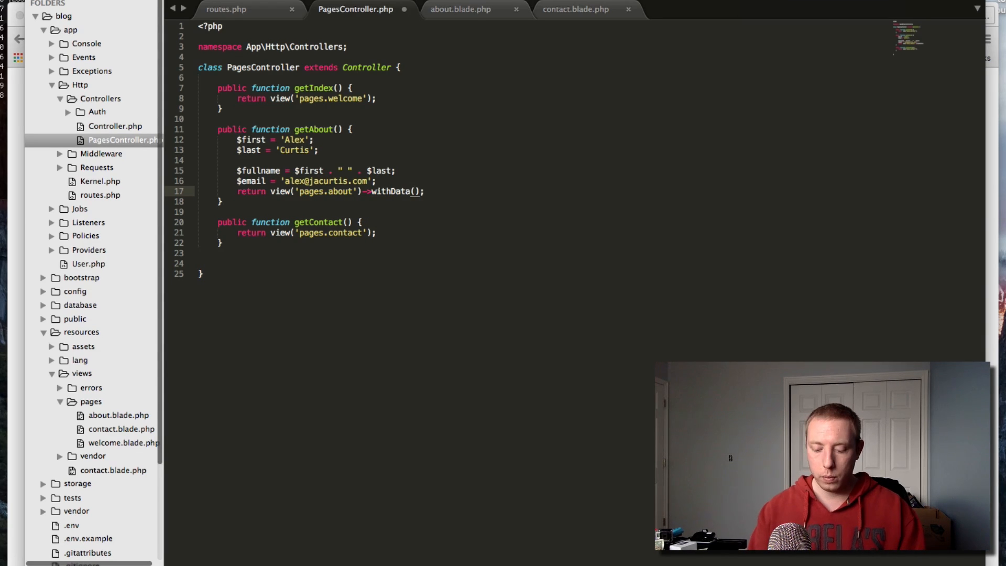
type("$data")
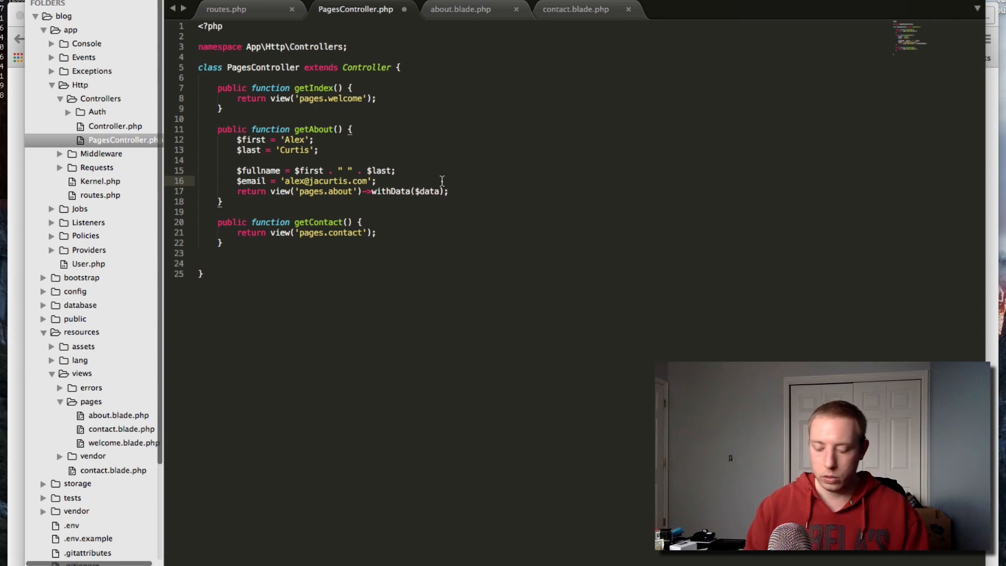
type("$data = [];")
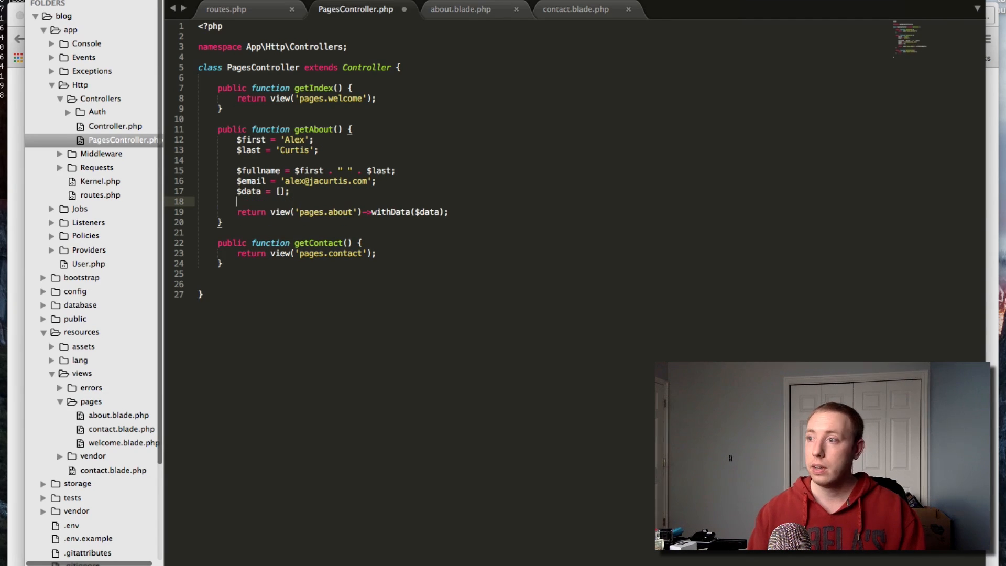
Step: Fill the array with $data['email'] = $email and $data['fullname'] = $fullname
type("$data['")
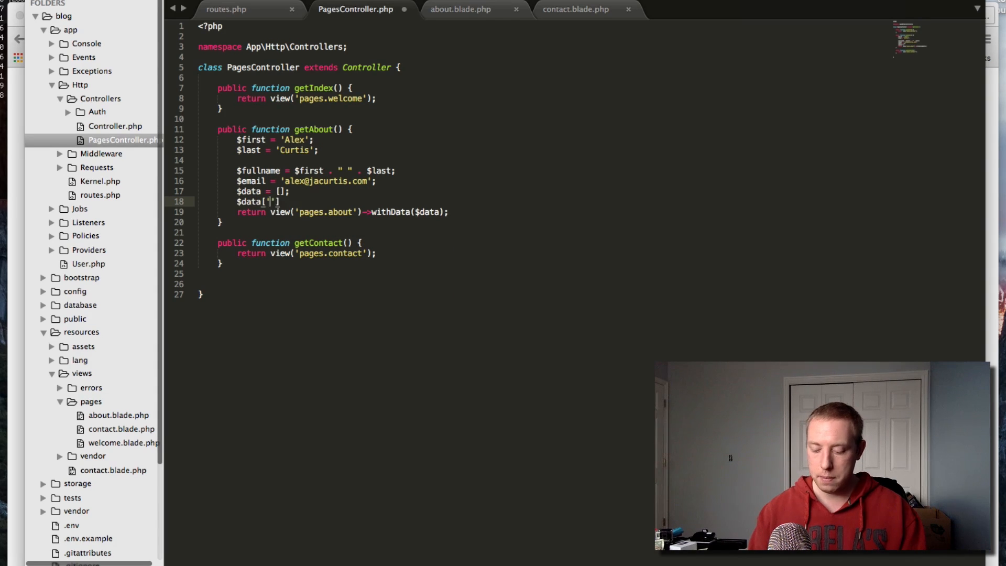
type("email'] = $email;")
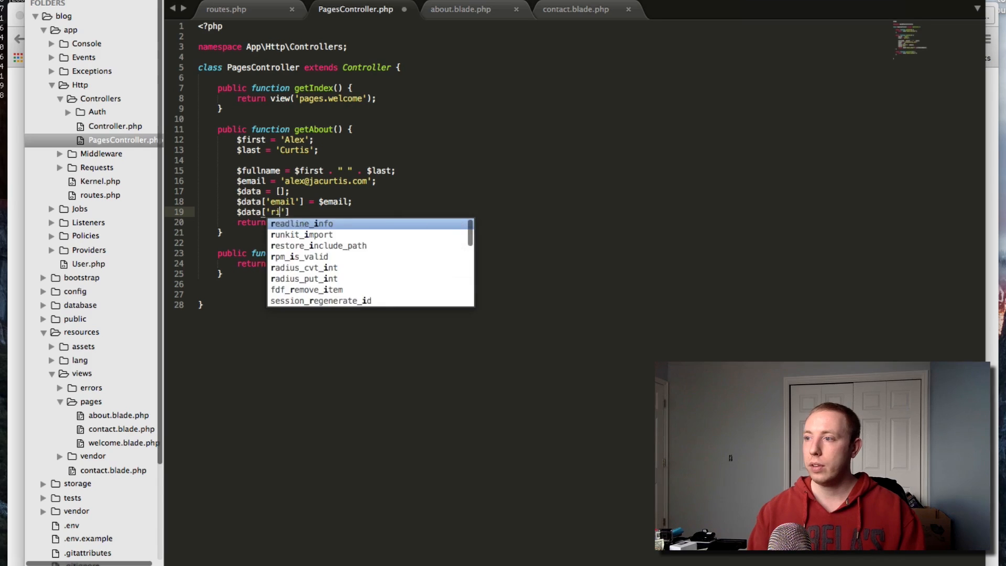
type("fullname")
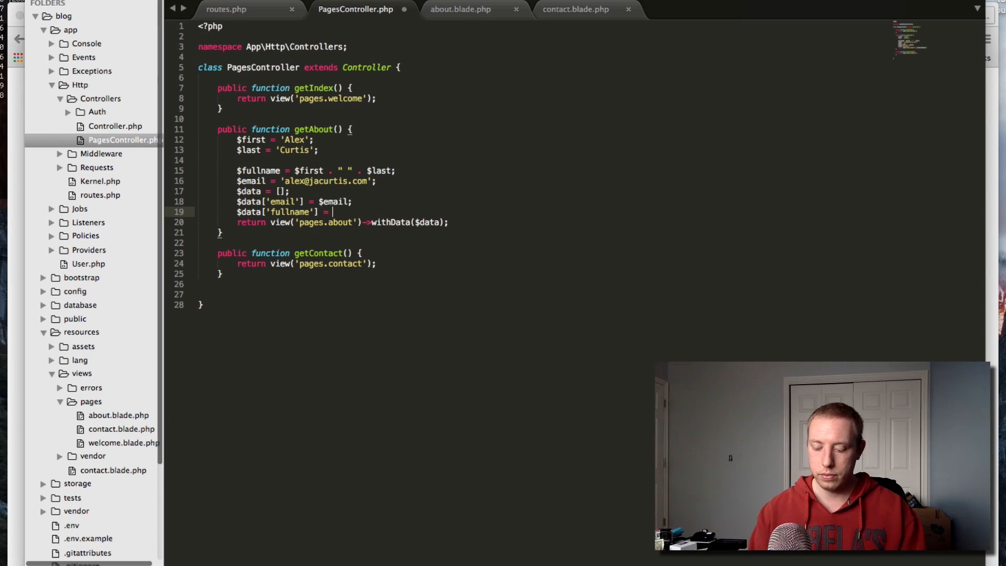
type("$fullname;")
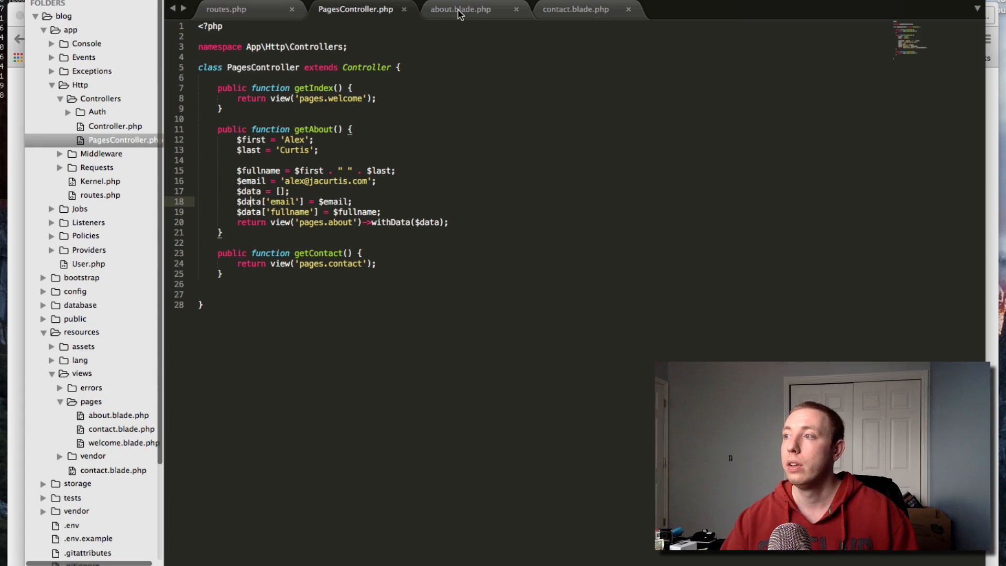
Step: In about.blade.php, change the title's {{ $fullname }} to {{ $data['fullname'] }}
left_click(461, 9)
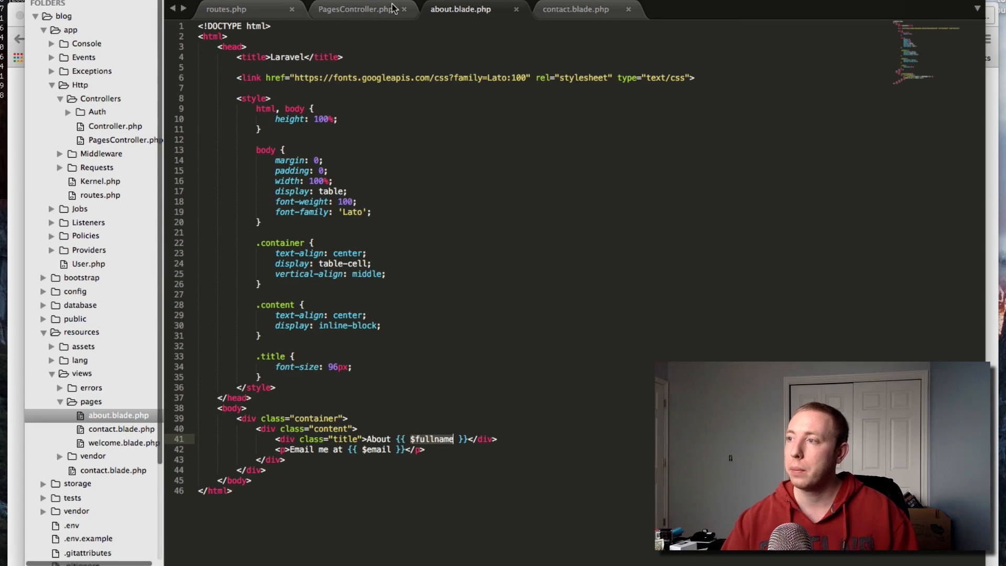
mouse_move(359, 9)
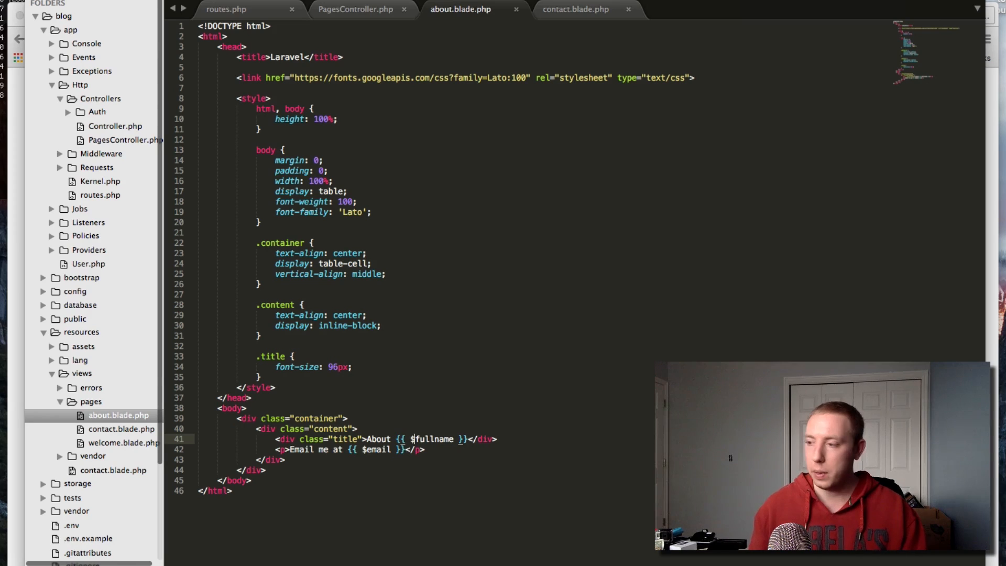
key("backspace")
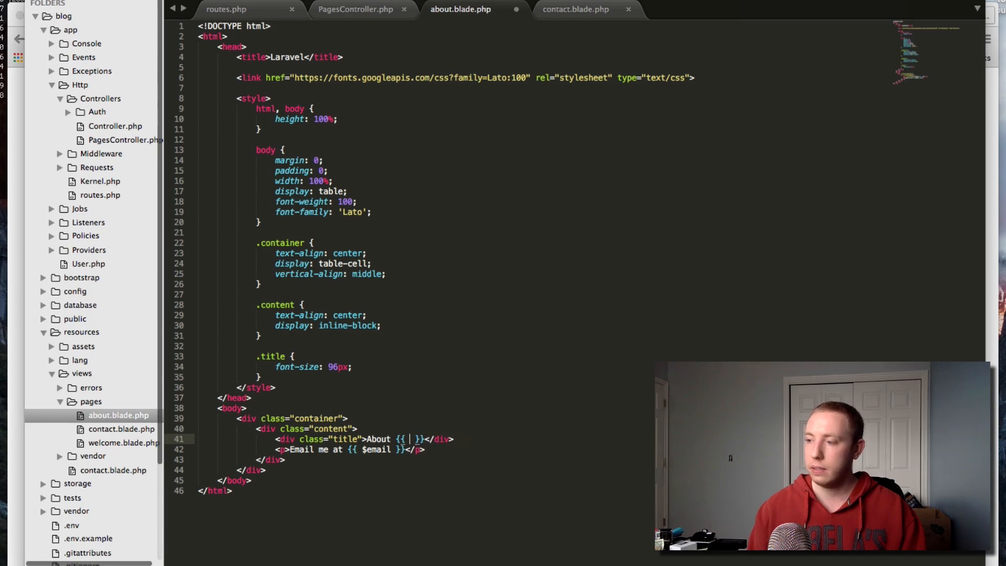
type("data")
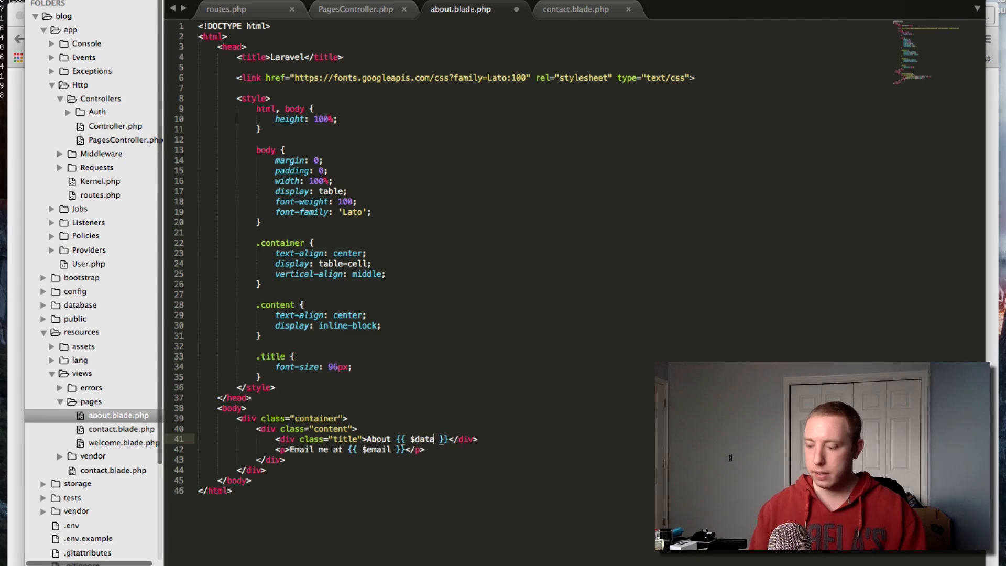
type("['fullname")
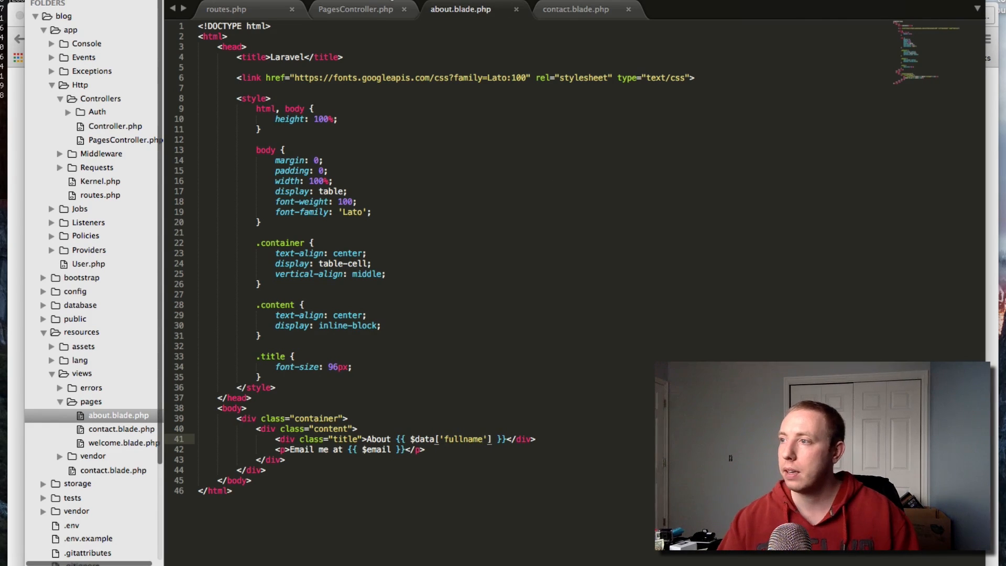
Step: After checking the controller, change the paragraph's {{ $email }} to {{ $data['email'] }}
left_click(356, 10)
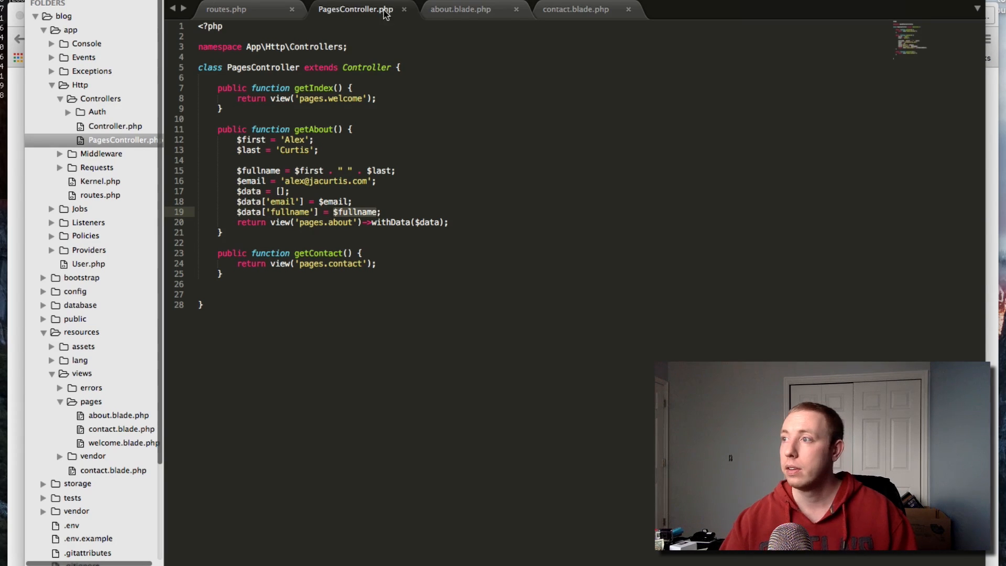
left_click(460, 10)
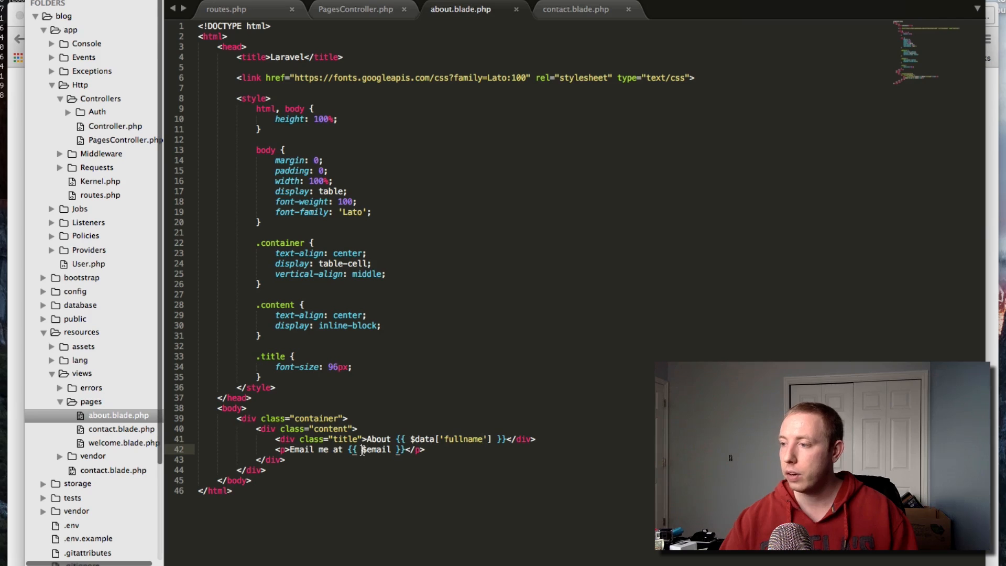
type("Data")
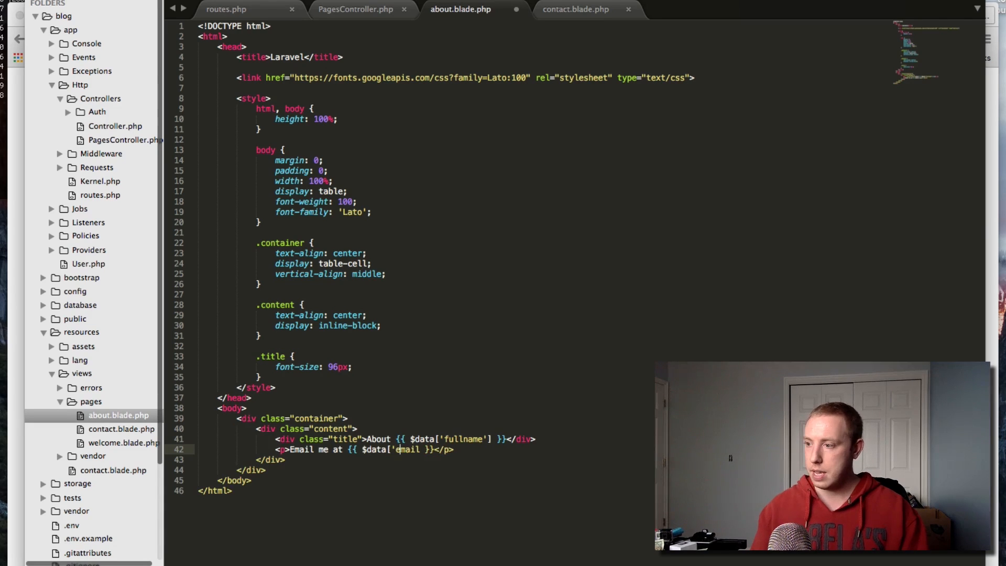
type("']")
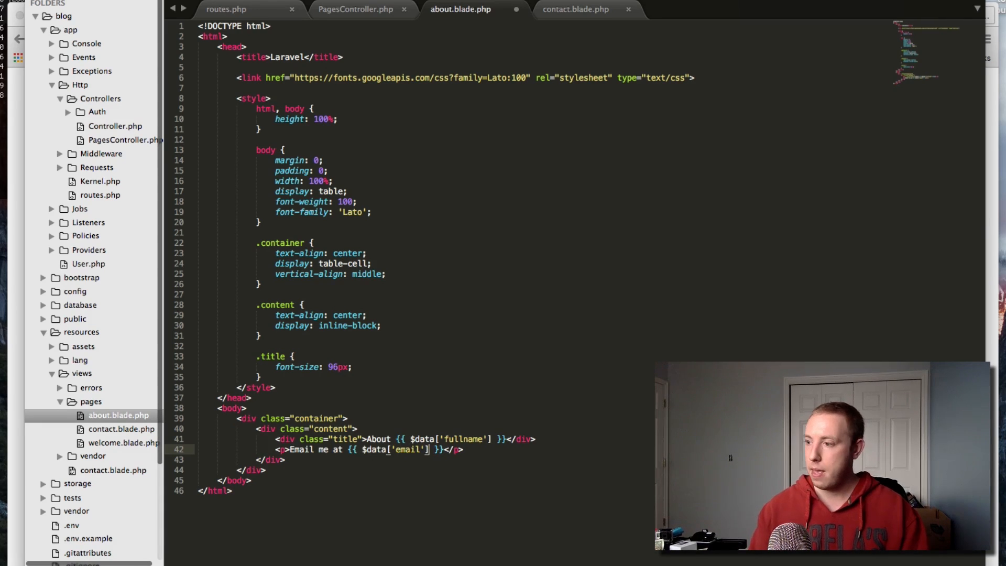